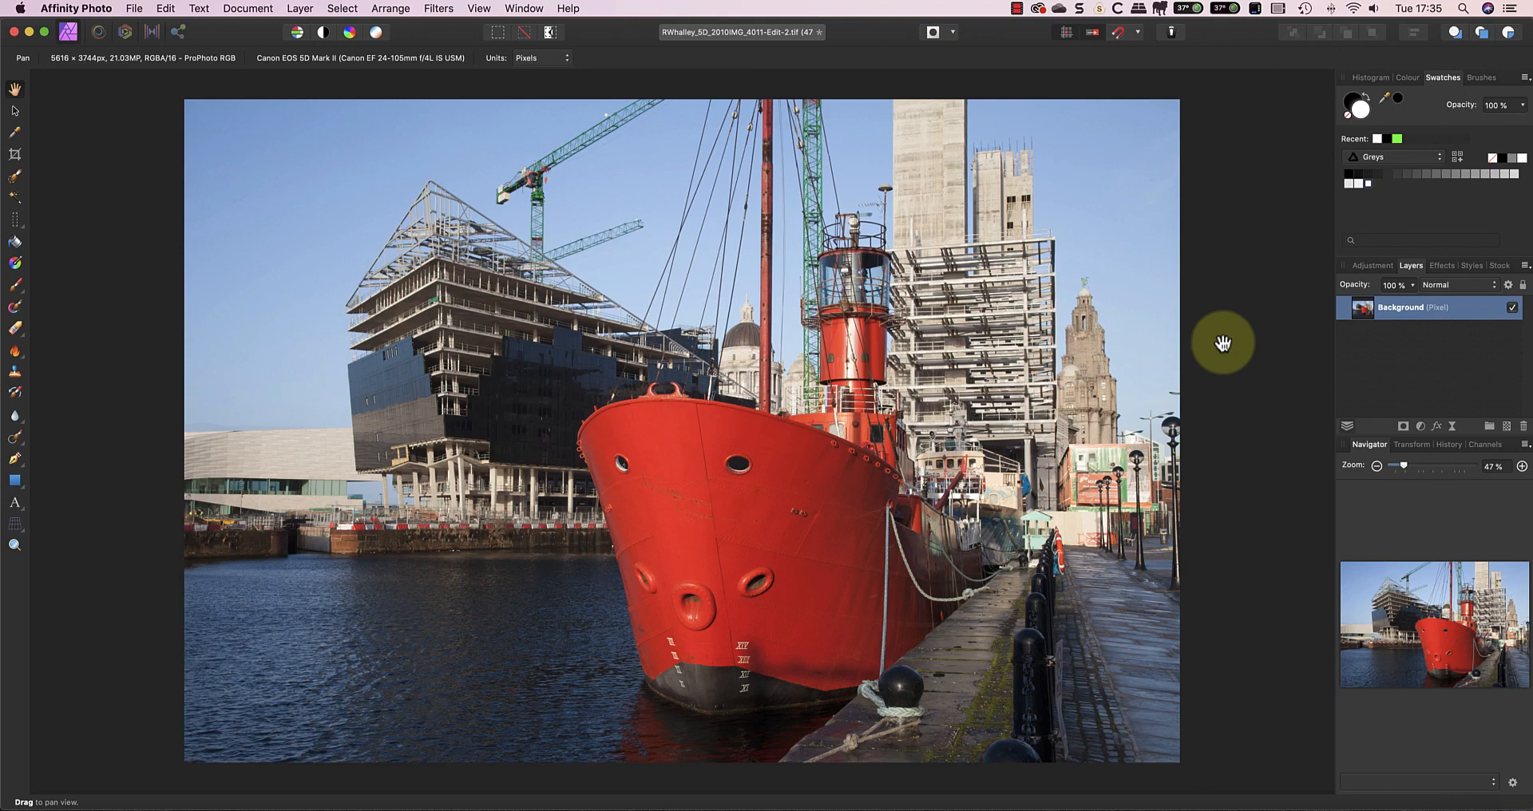
mouse_move(1159, 333)
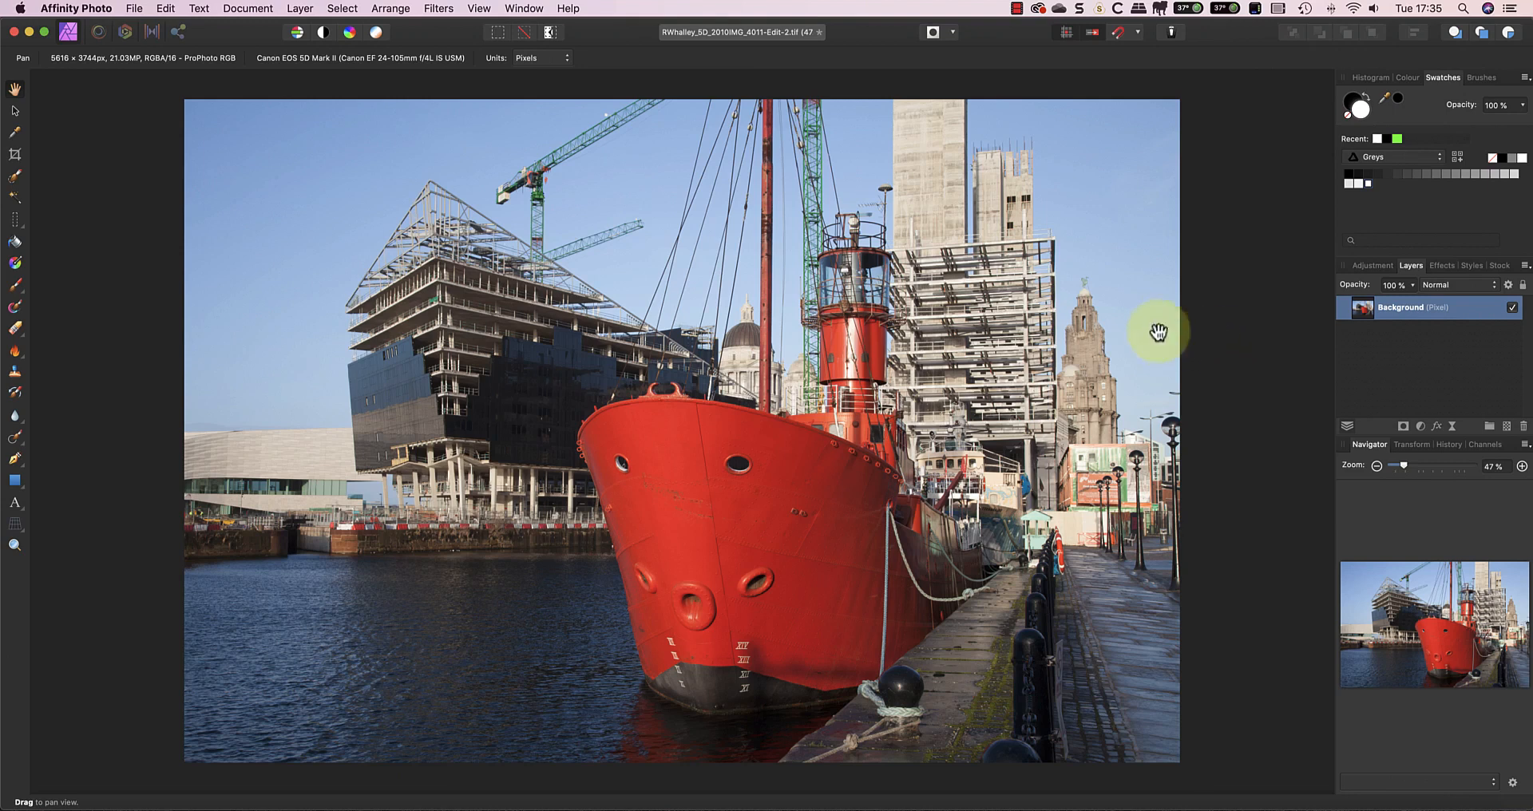
mouse_move(90, 222)
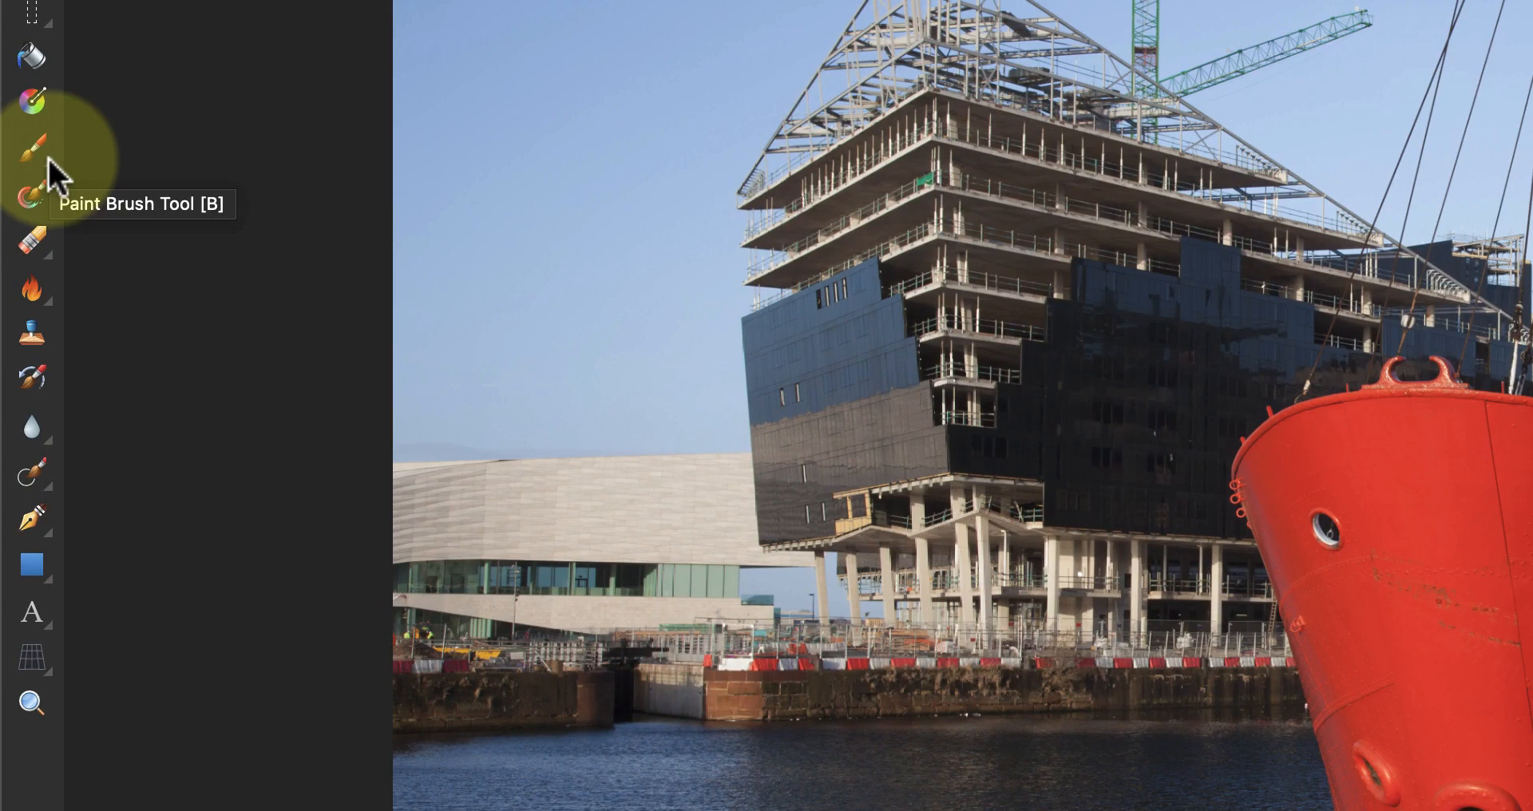
Activate the Colour Replacement Brush Tool from the Paint Brush flyout
click(31, 149)
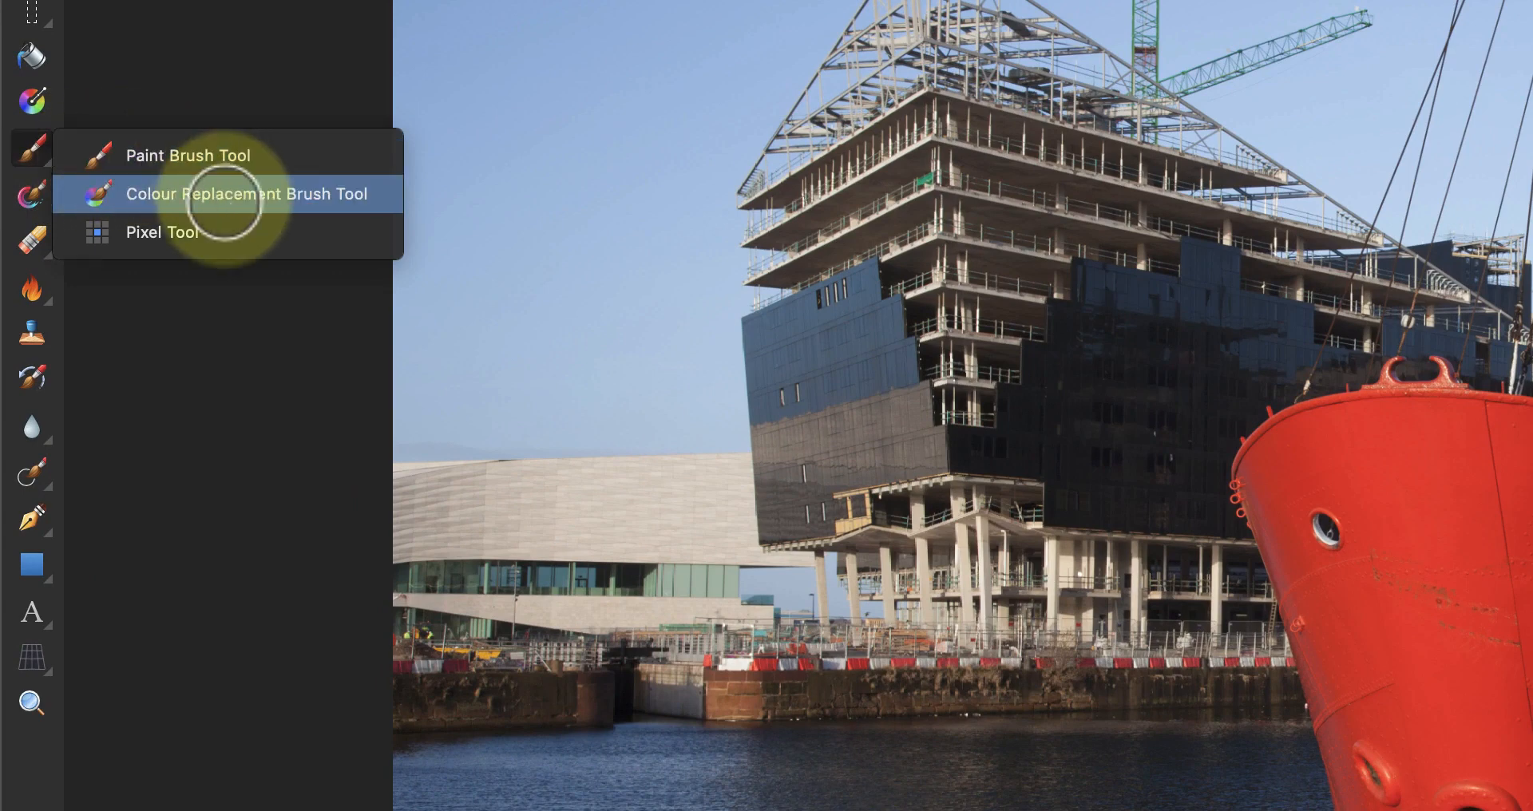
click(247, 193)
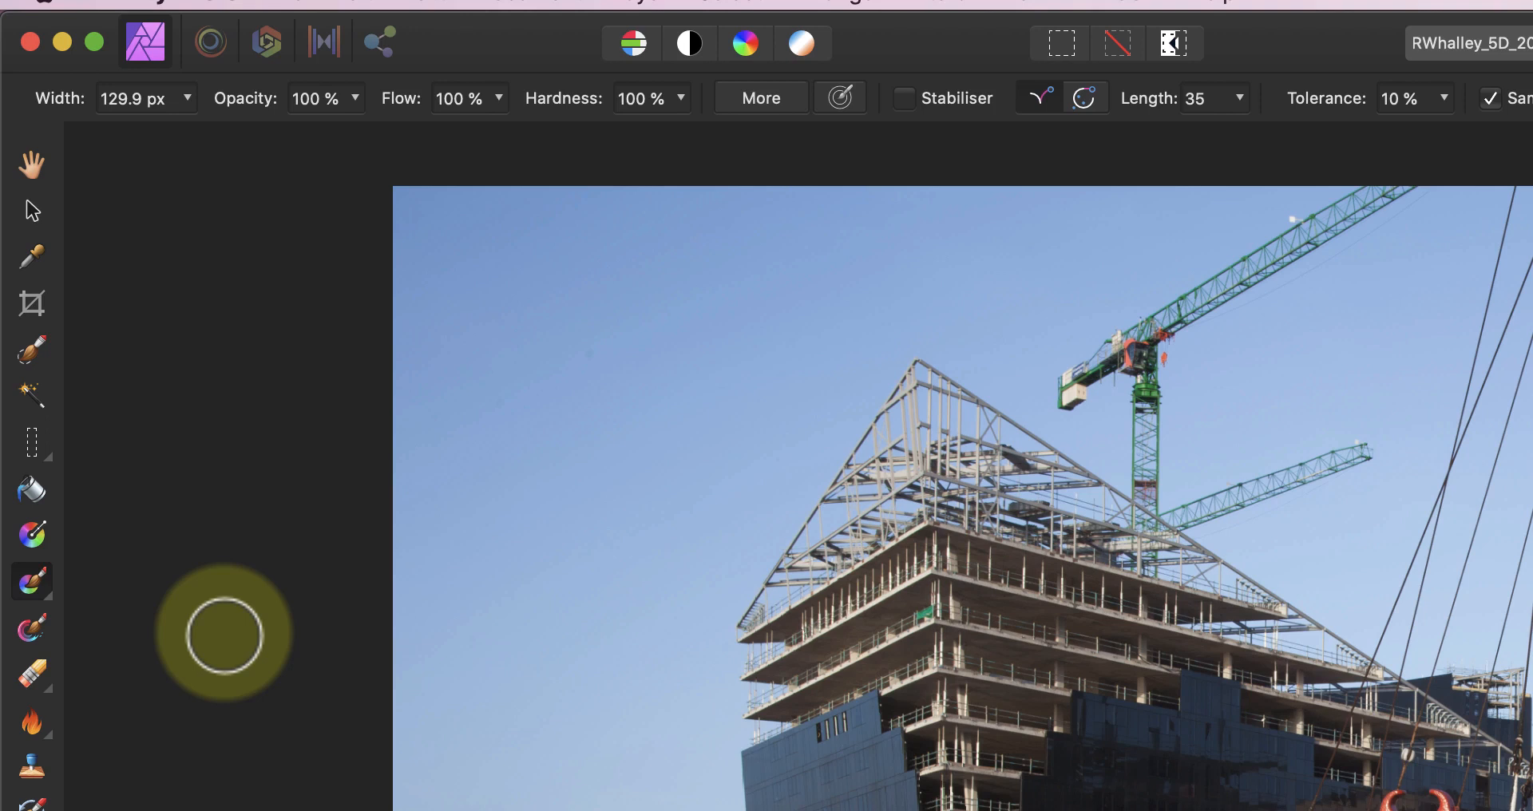
mouse_move(208, 631)
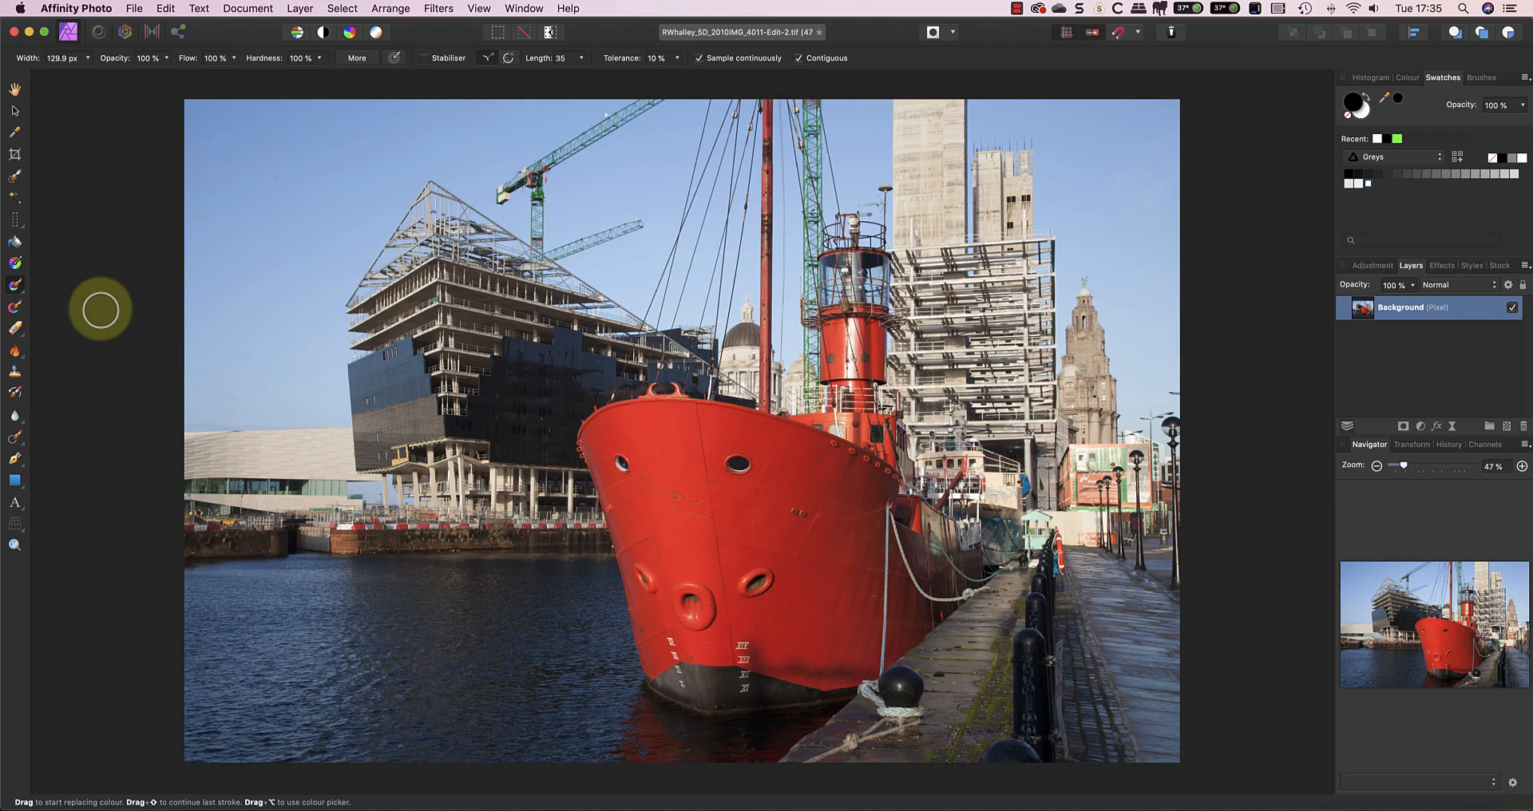
mouse_move(277, 280)
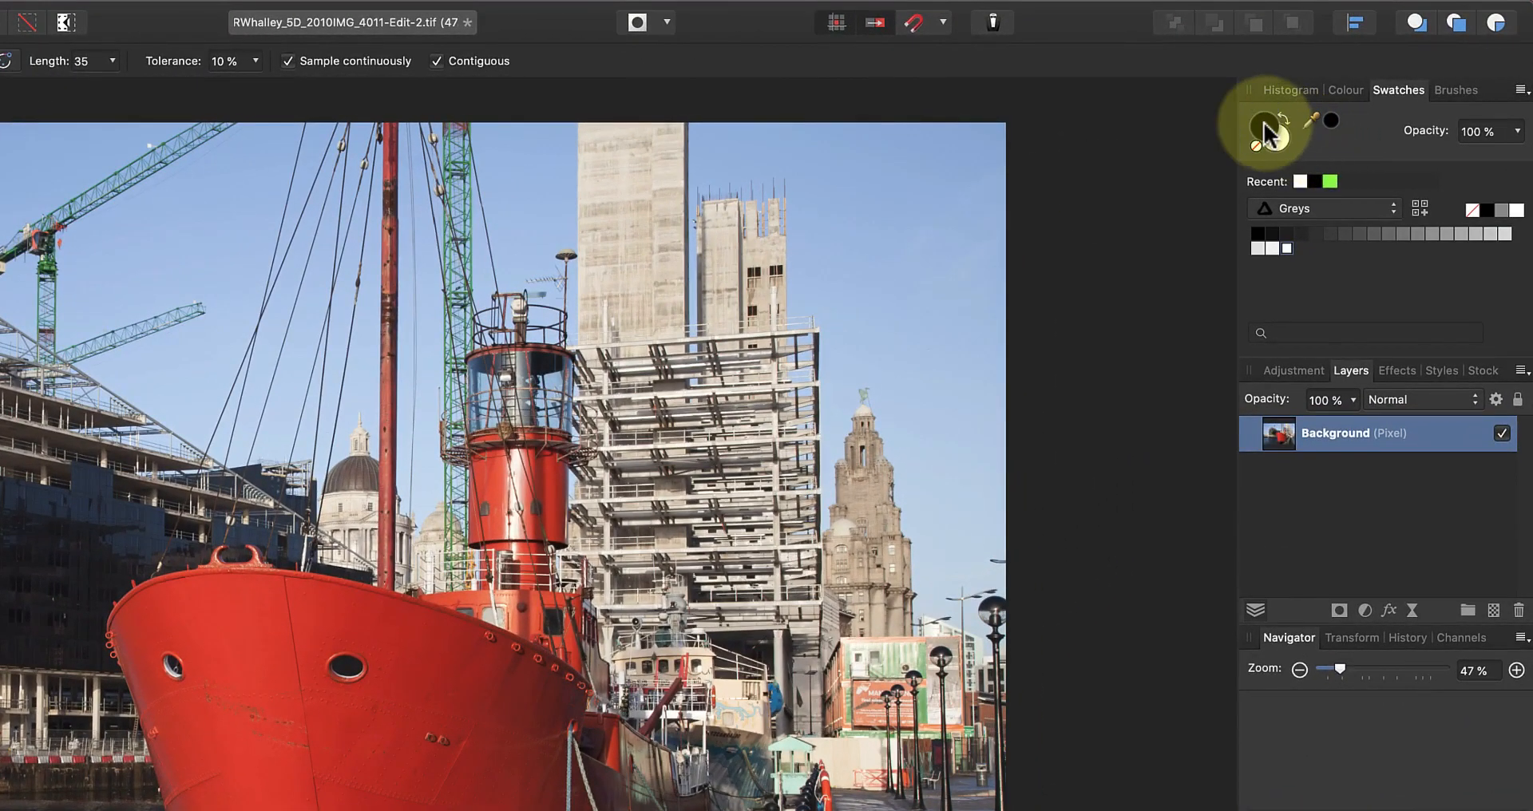
Pick a bright green painting colour from the Colours swatch palette
click(1328, 121)
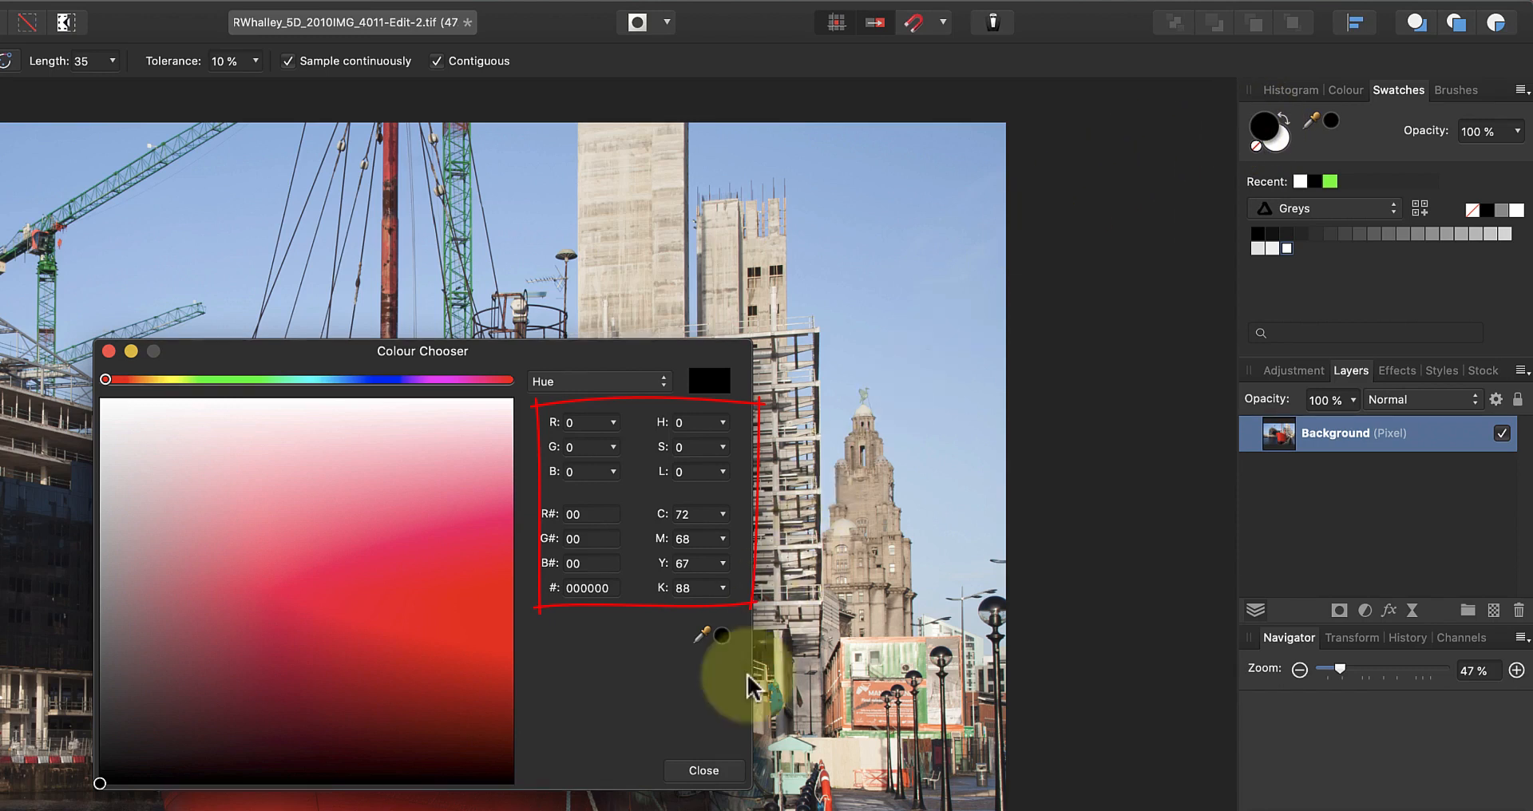
click(702, 771)
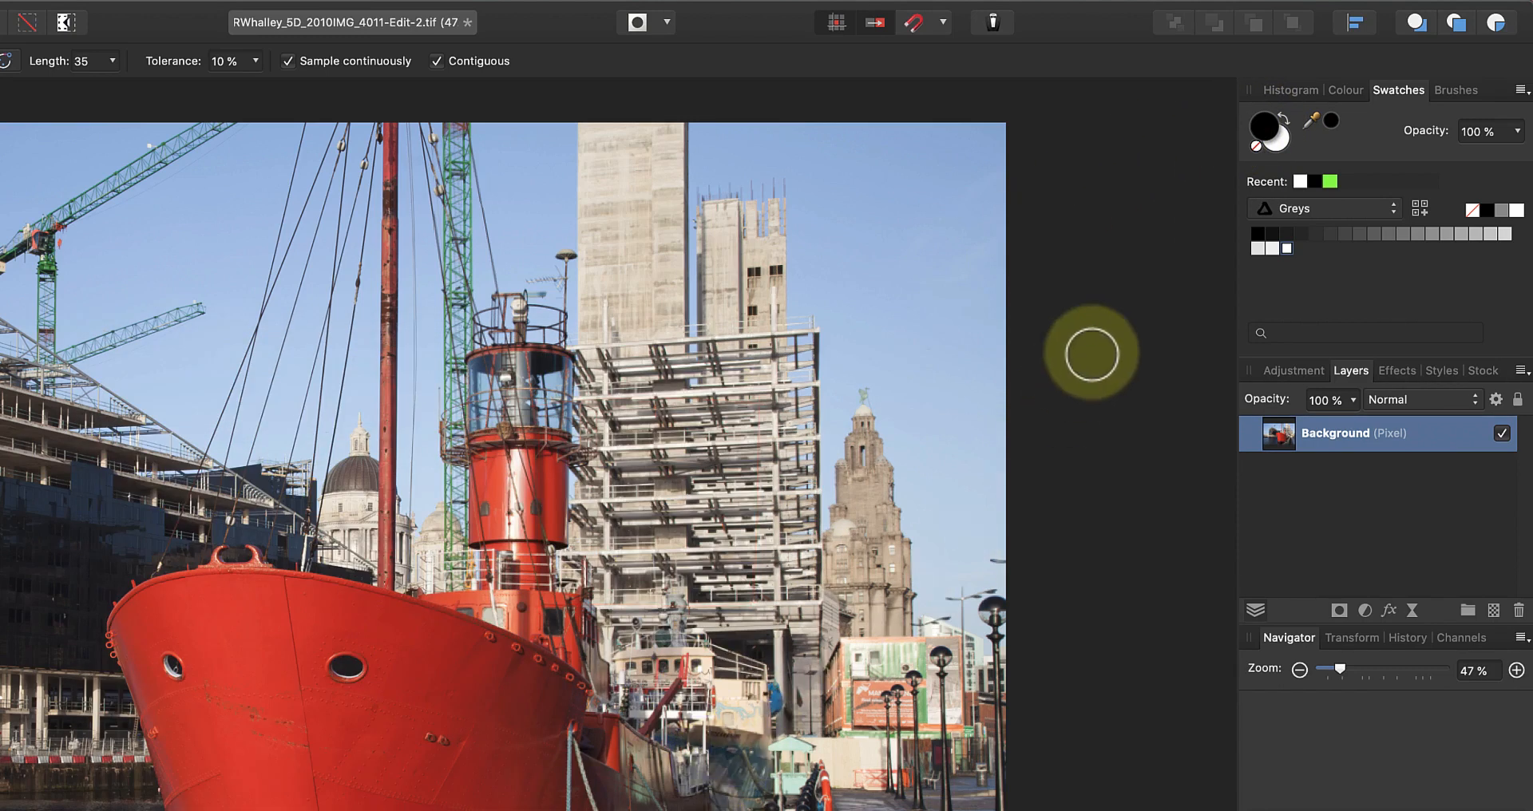
click(1323, 208)
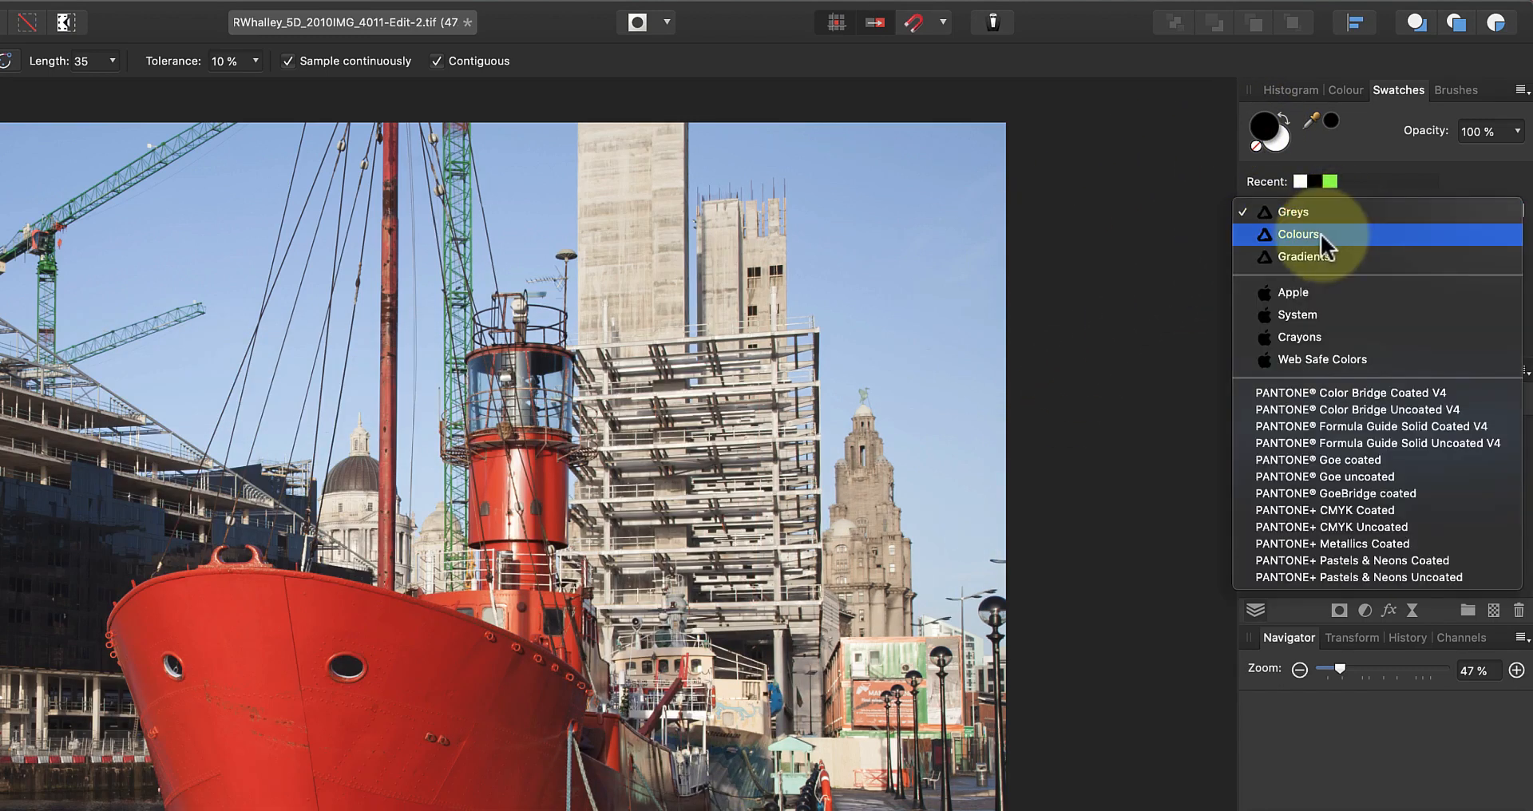
click(1298, 234)
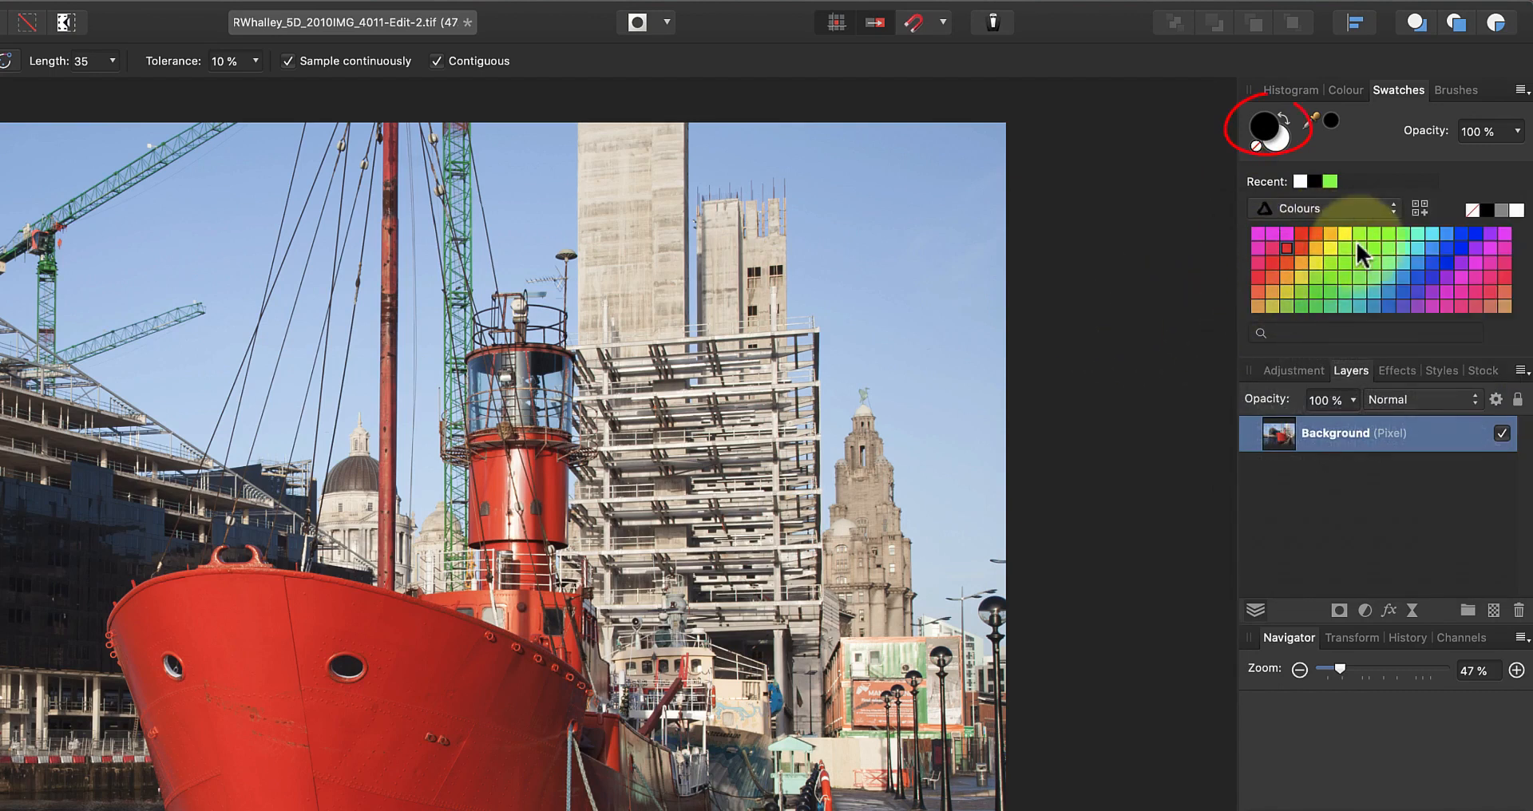
click(1362, 257)
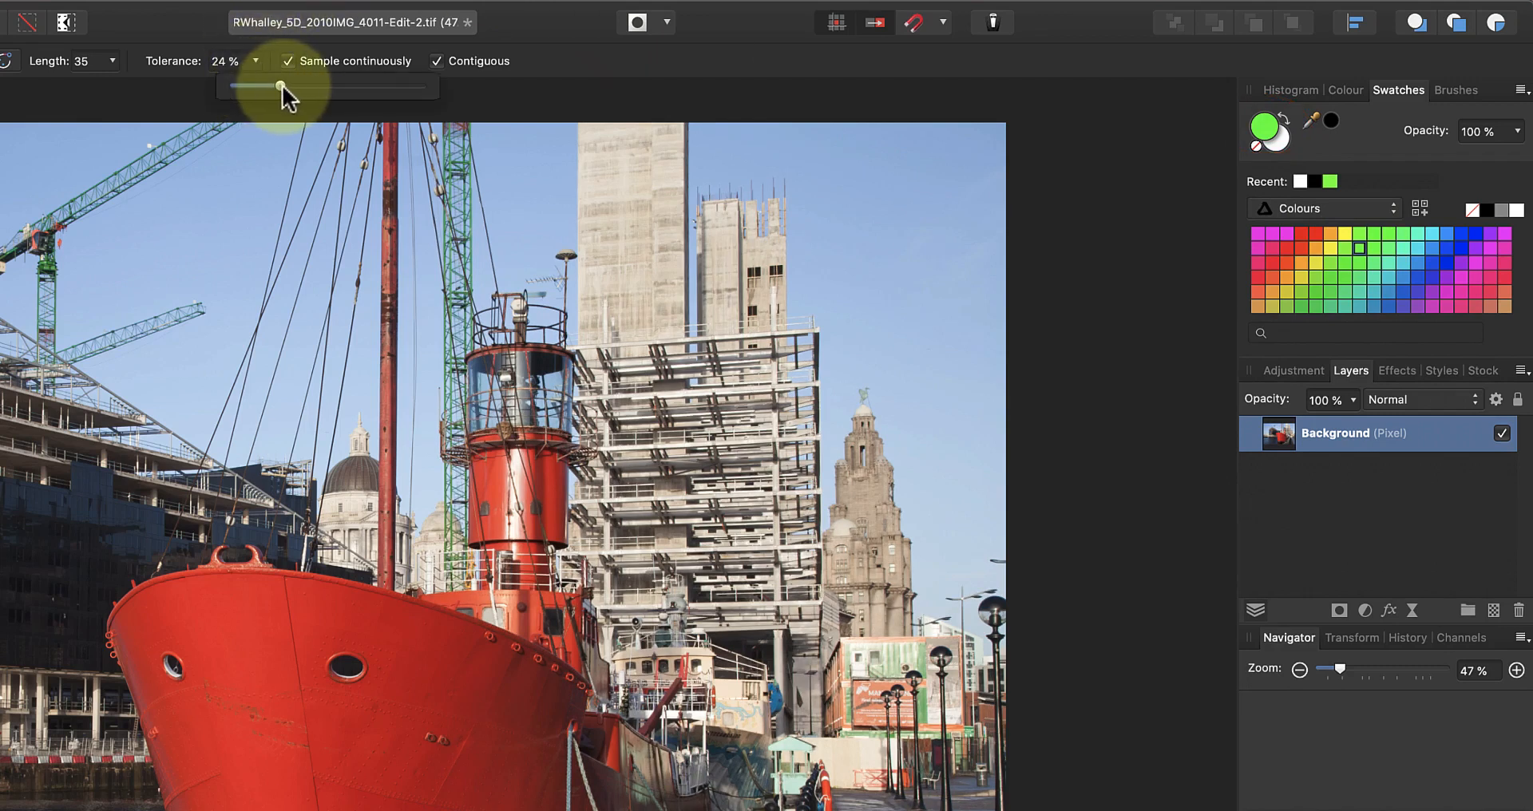
Raise the replacement brush Tolerance from 10% so more red shades get replaced
drag(252, 87, 293, 87)
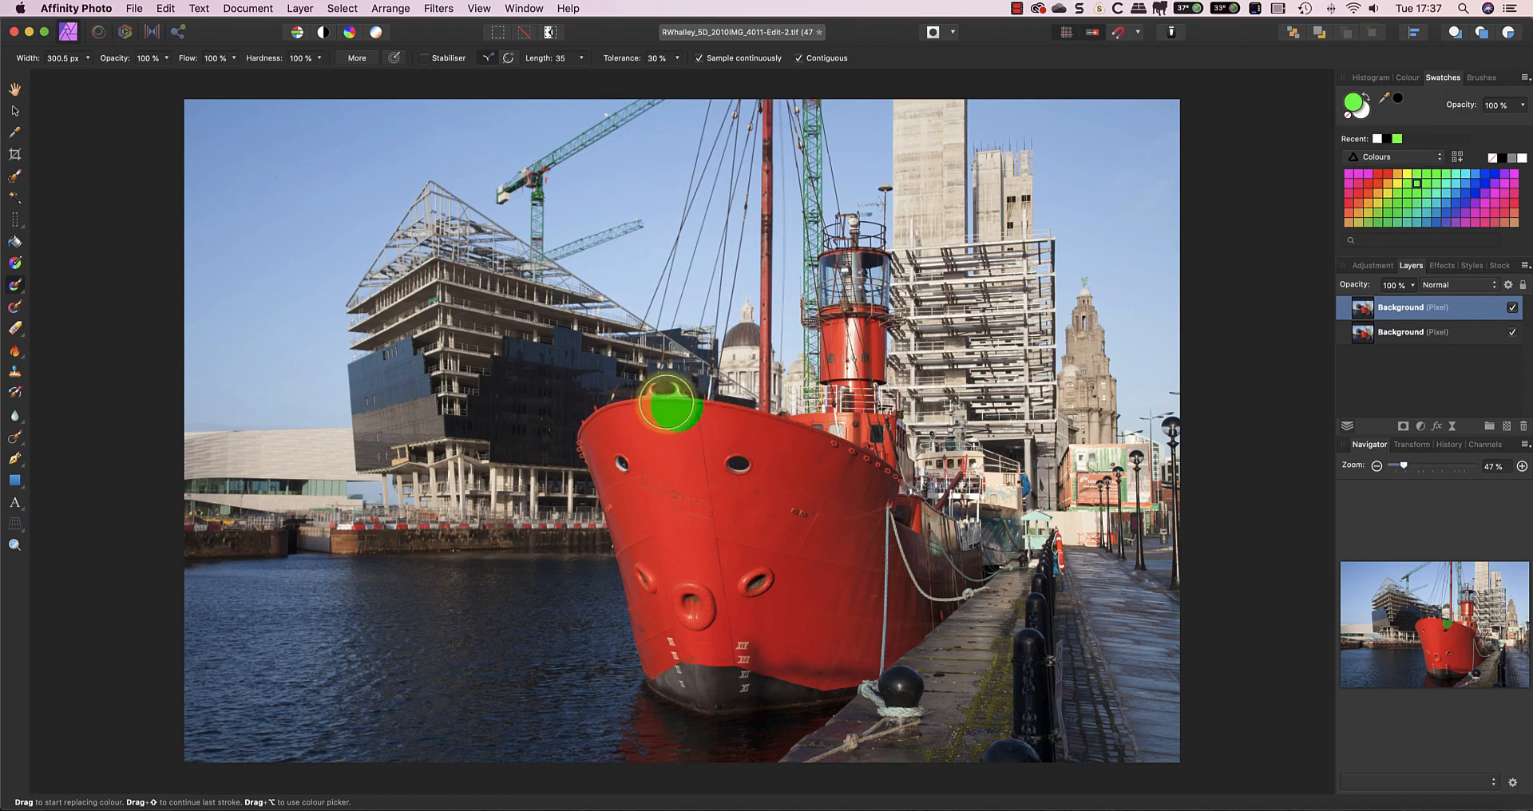
Brush the top and lower red bow of the lightship green with the replacement brush
drag(670, 401, 606, 425)
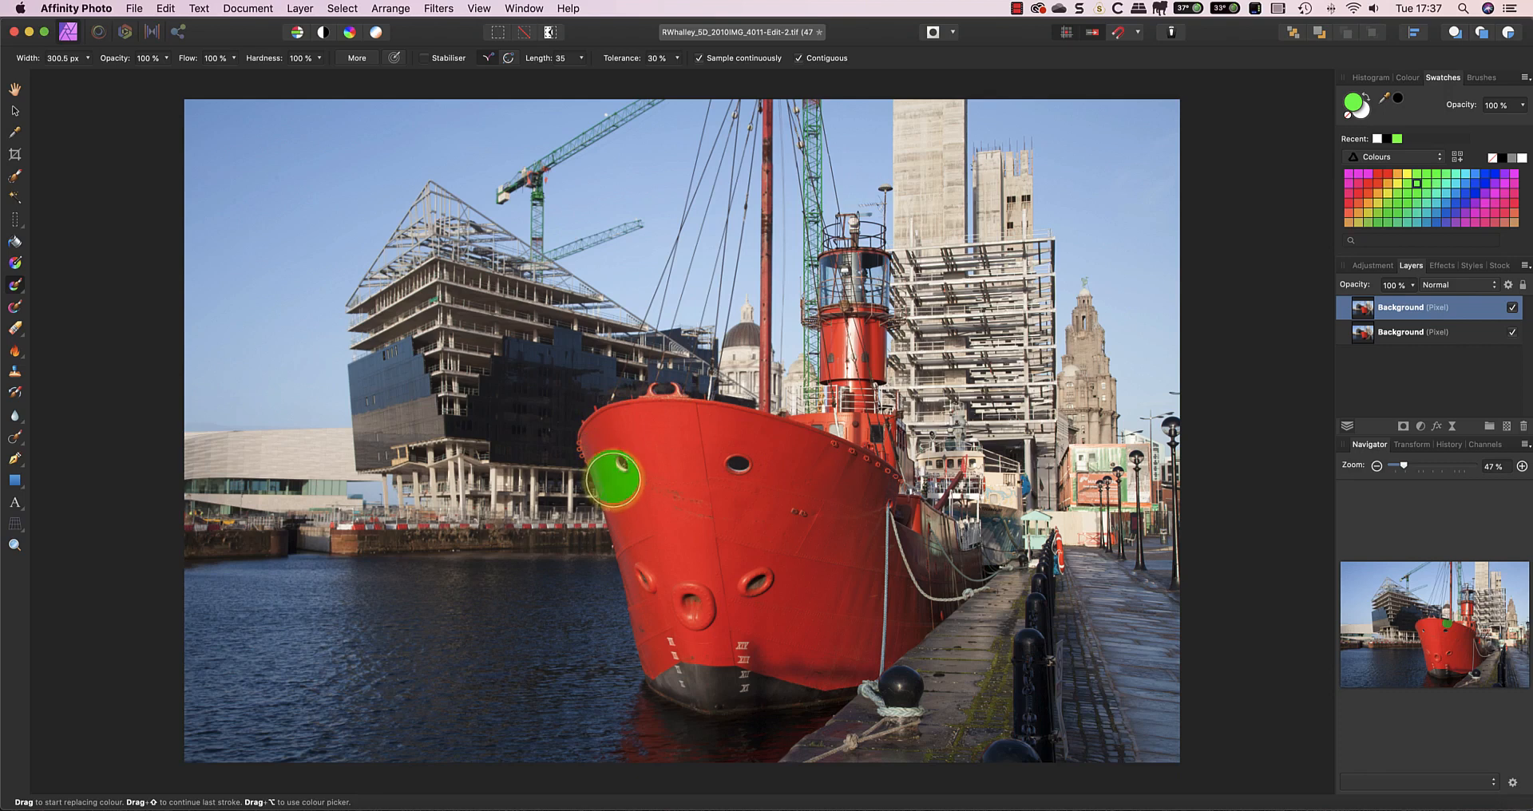
drag(611, 479, 665, 502)
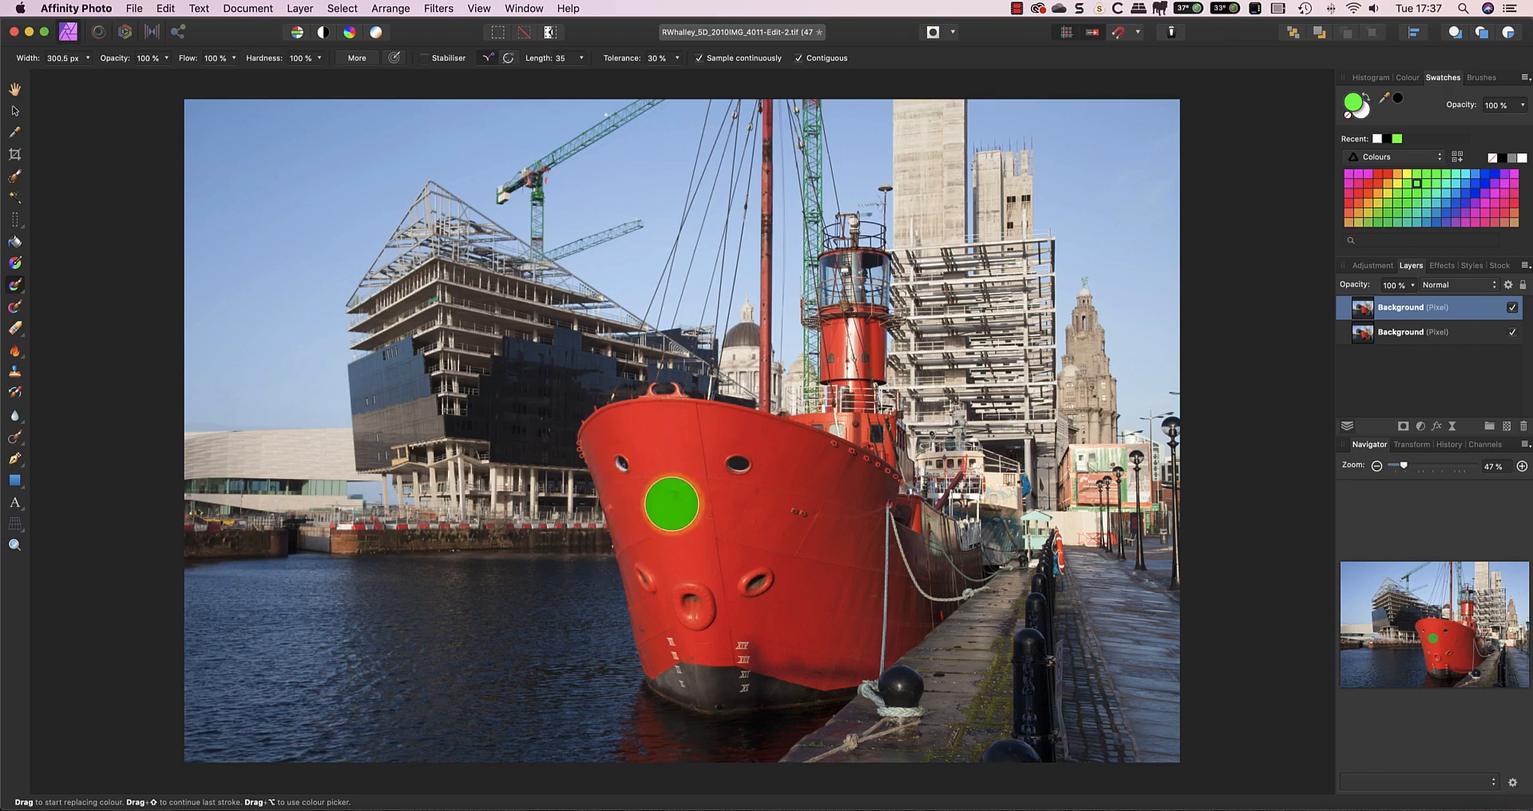
drag(665, 504, 694, 494)
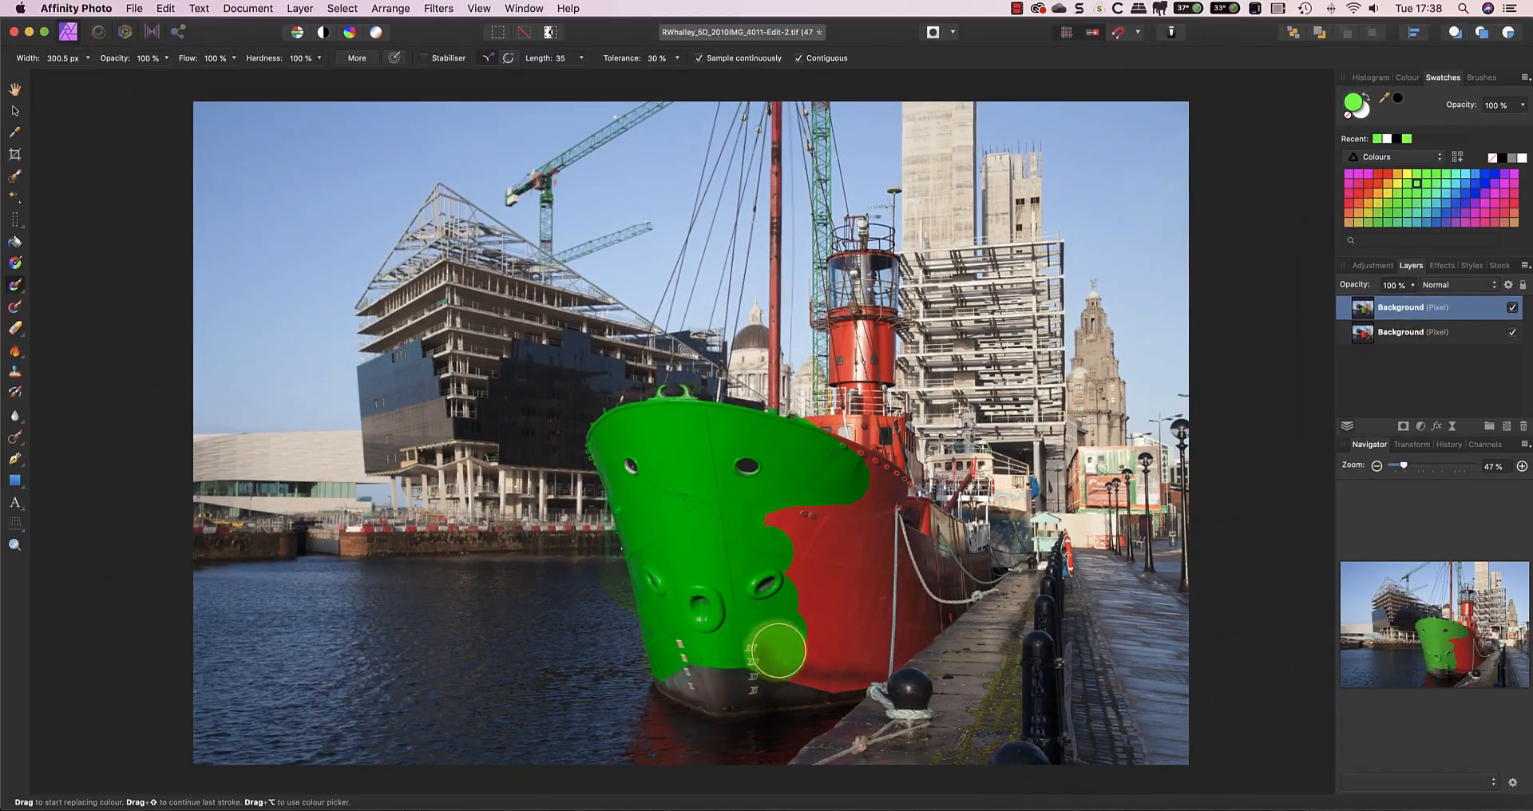
drag(777, 650, 674, 645)
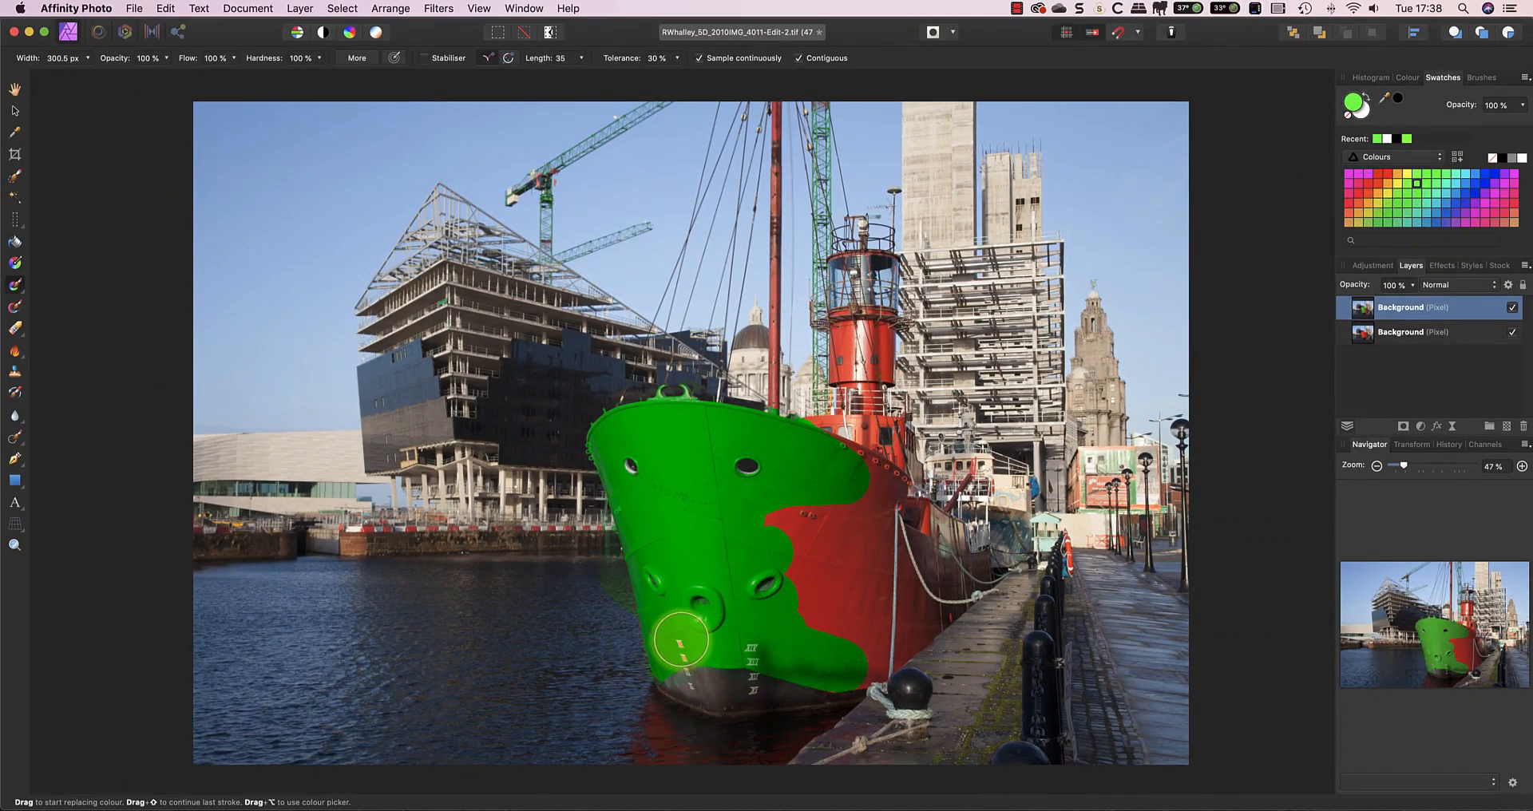
Fill the draught numerals and remaining mid-hull red with green, then inspect the edges zoomed in
drag(685, 640, 802, 519)
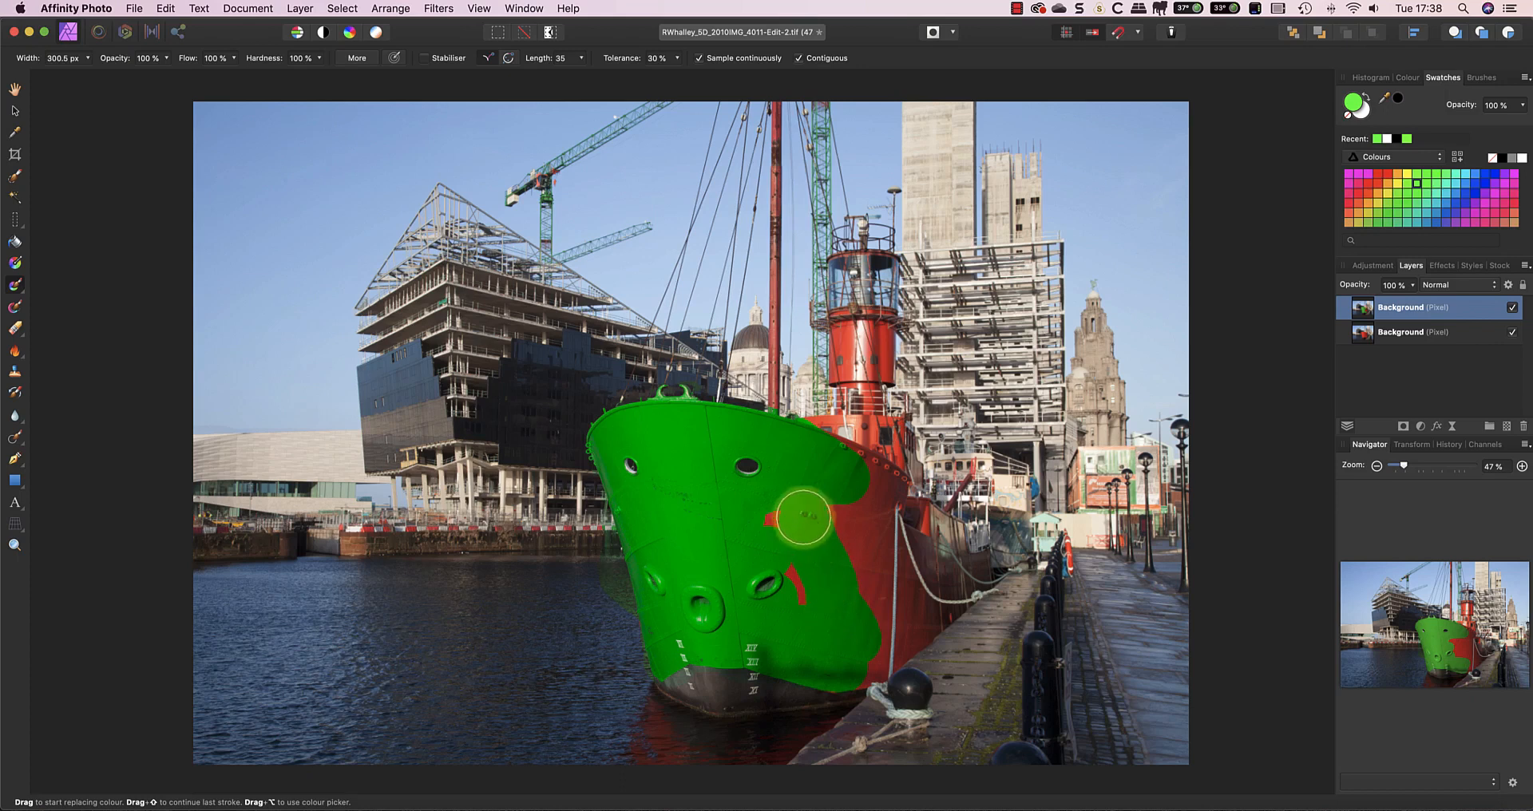
drag(801, 514, 856, 592)
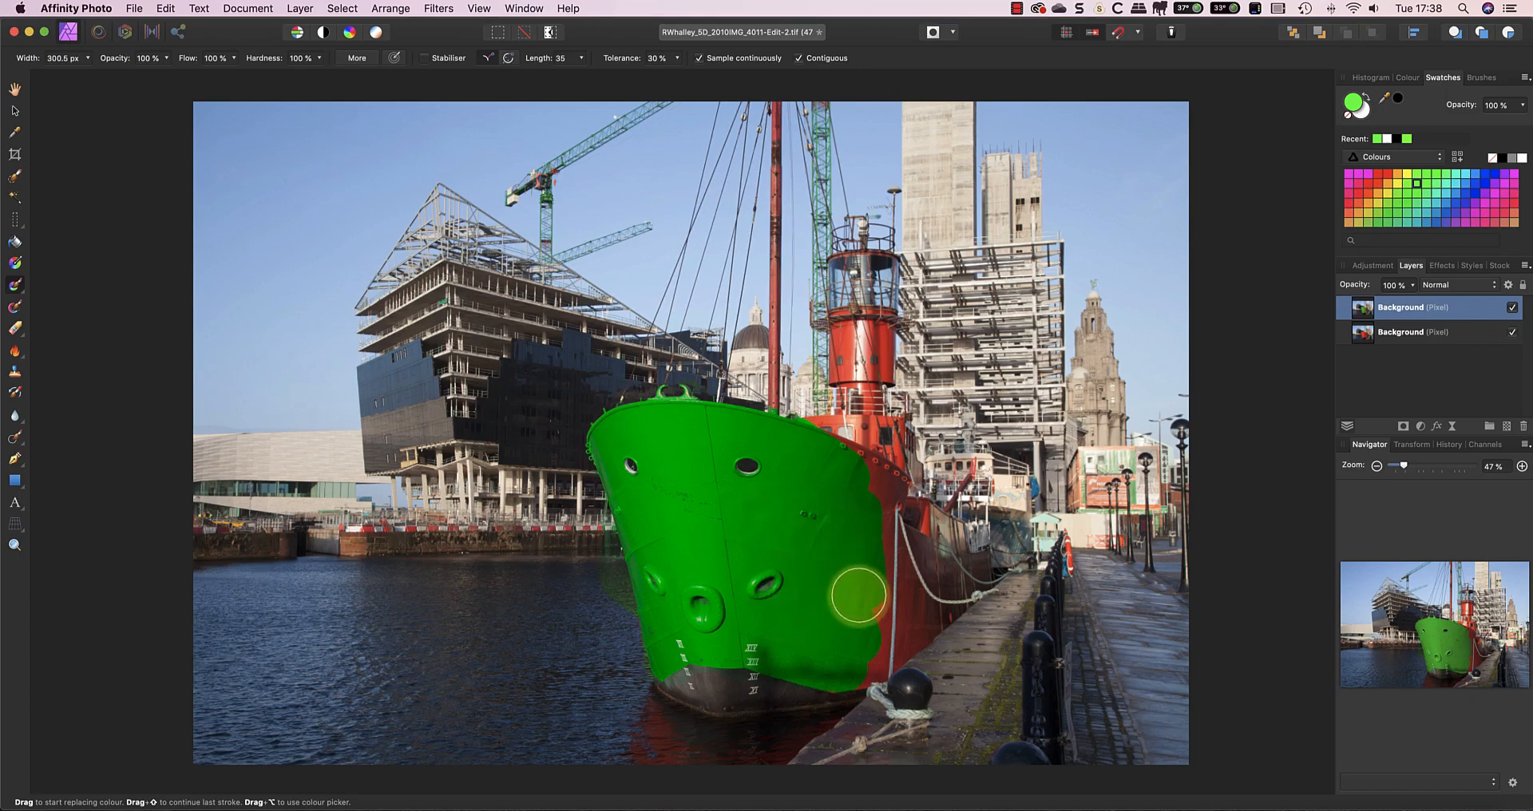
drag(858, 593, 699, 567)
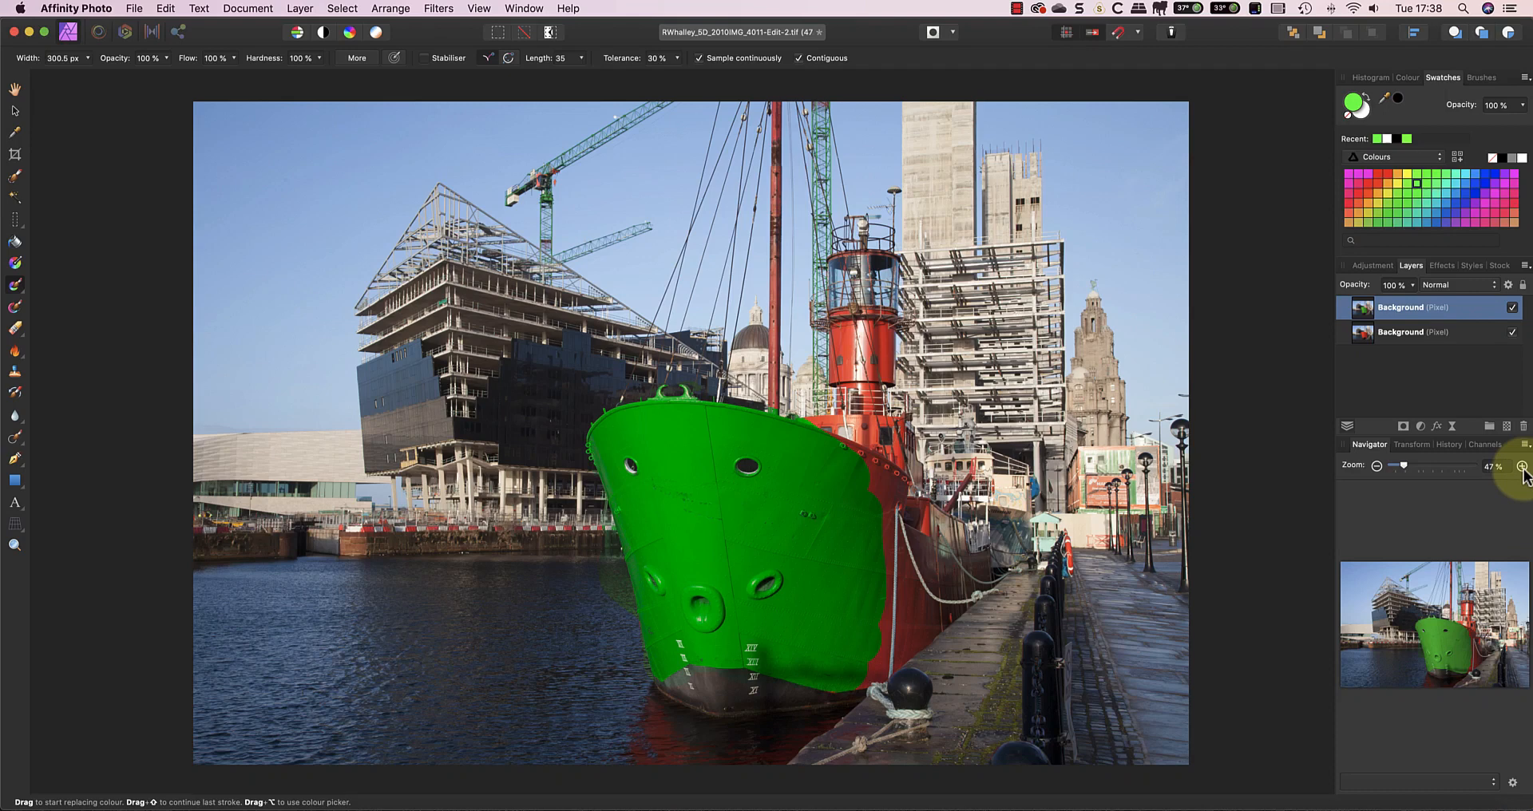
click(1522, 466)
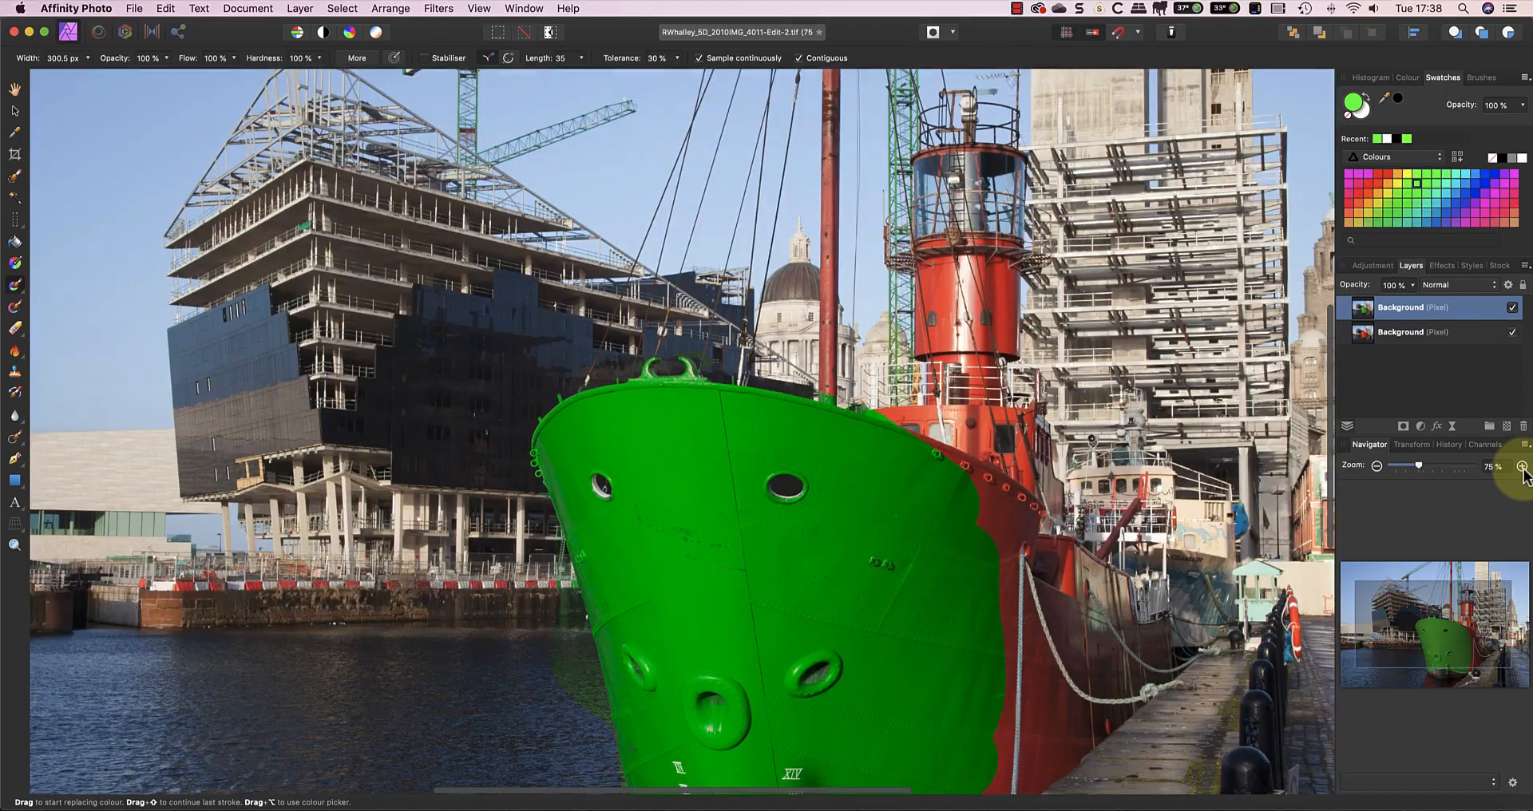
click(1523, 465)
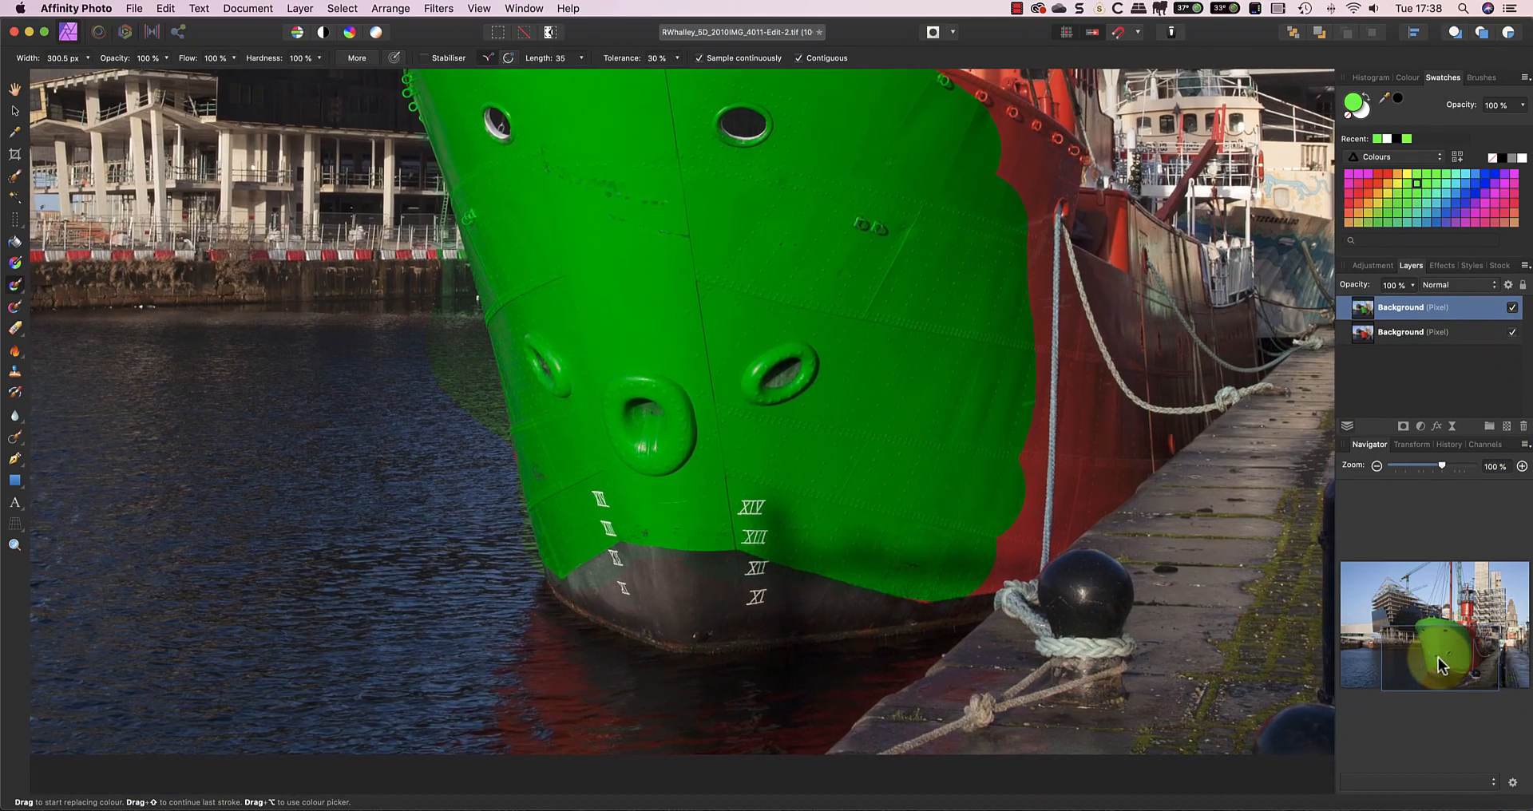
Brush the red reflection in the water below the bow towards green at 10% tolerance
click(560, 687)
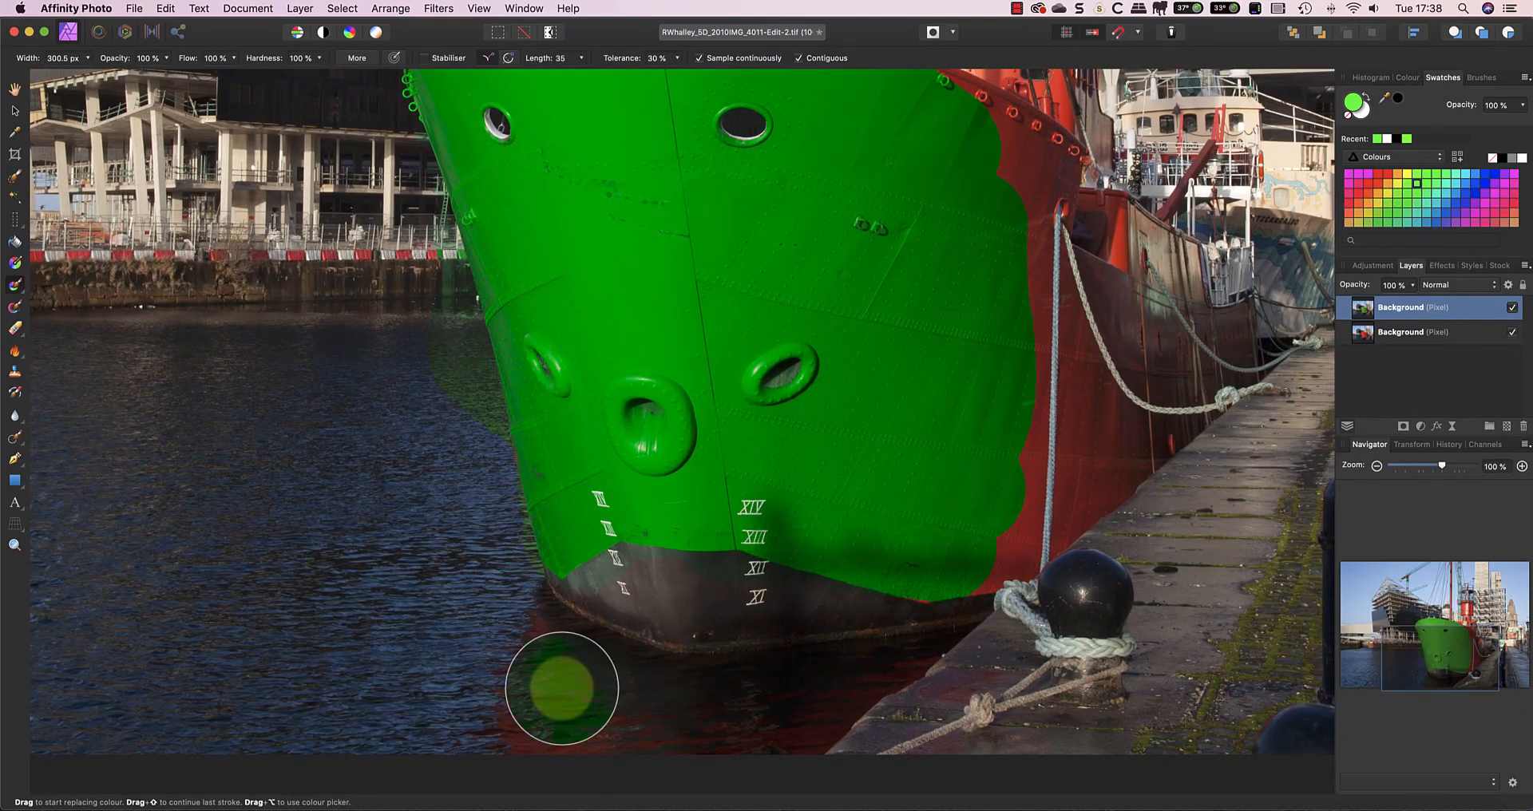
mouse_move(536, 662)
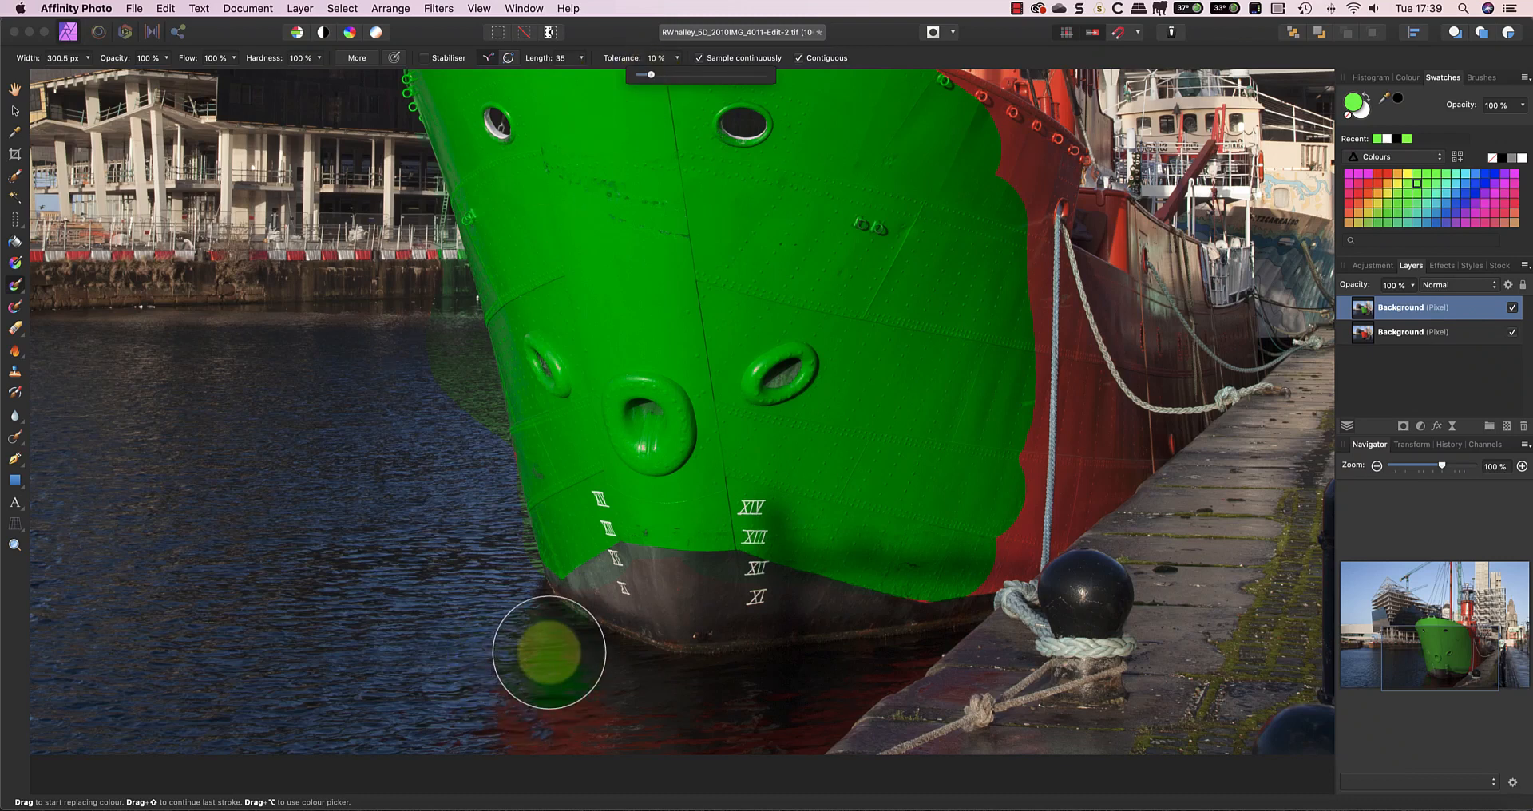
drag(548, 652, 523, 702)
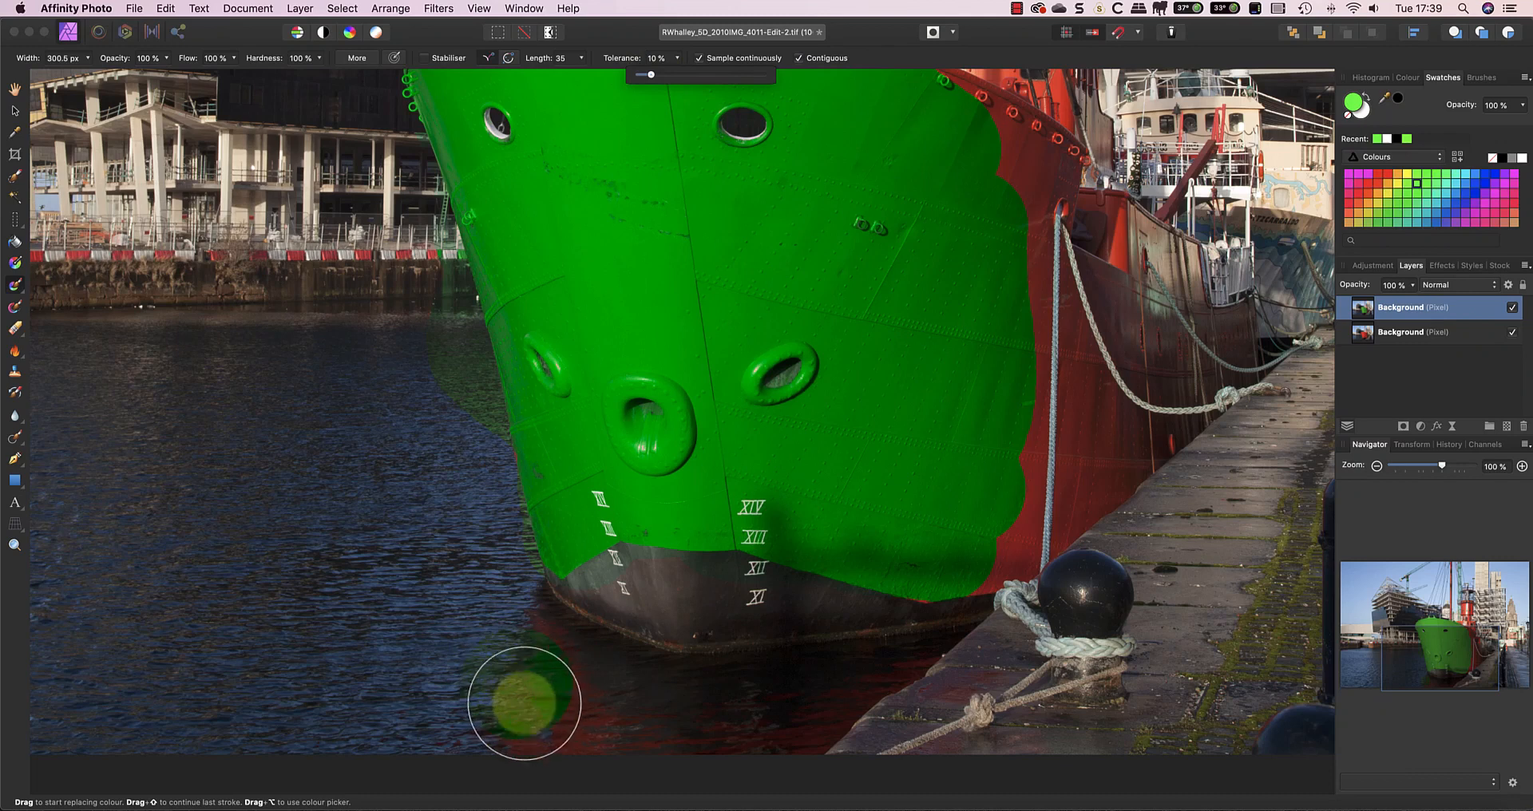
drag(523, 702, 535, 650)
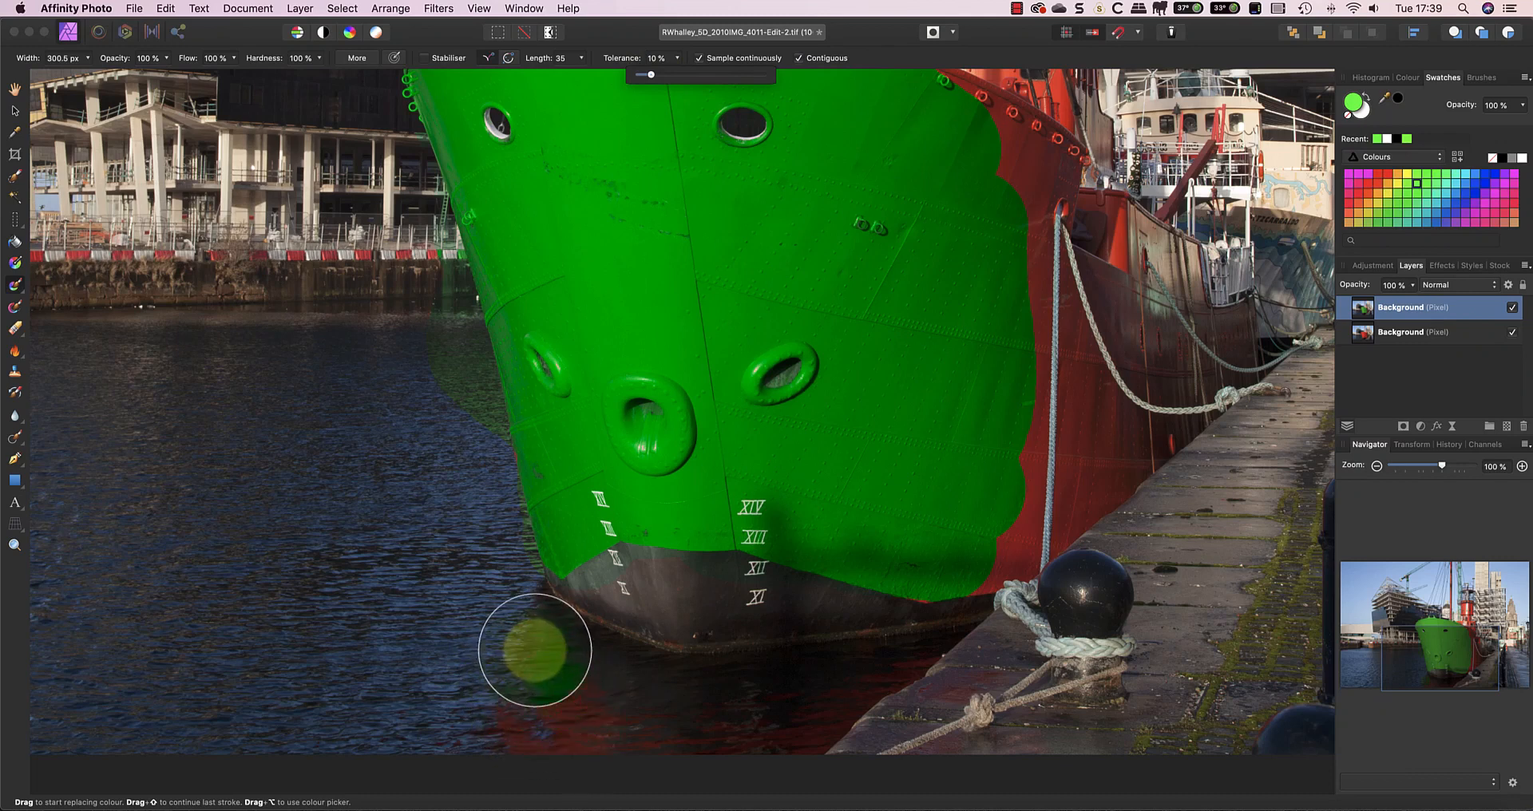
click(535, 650)
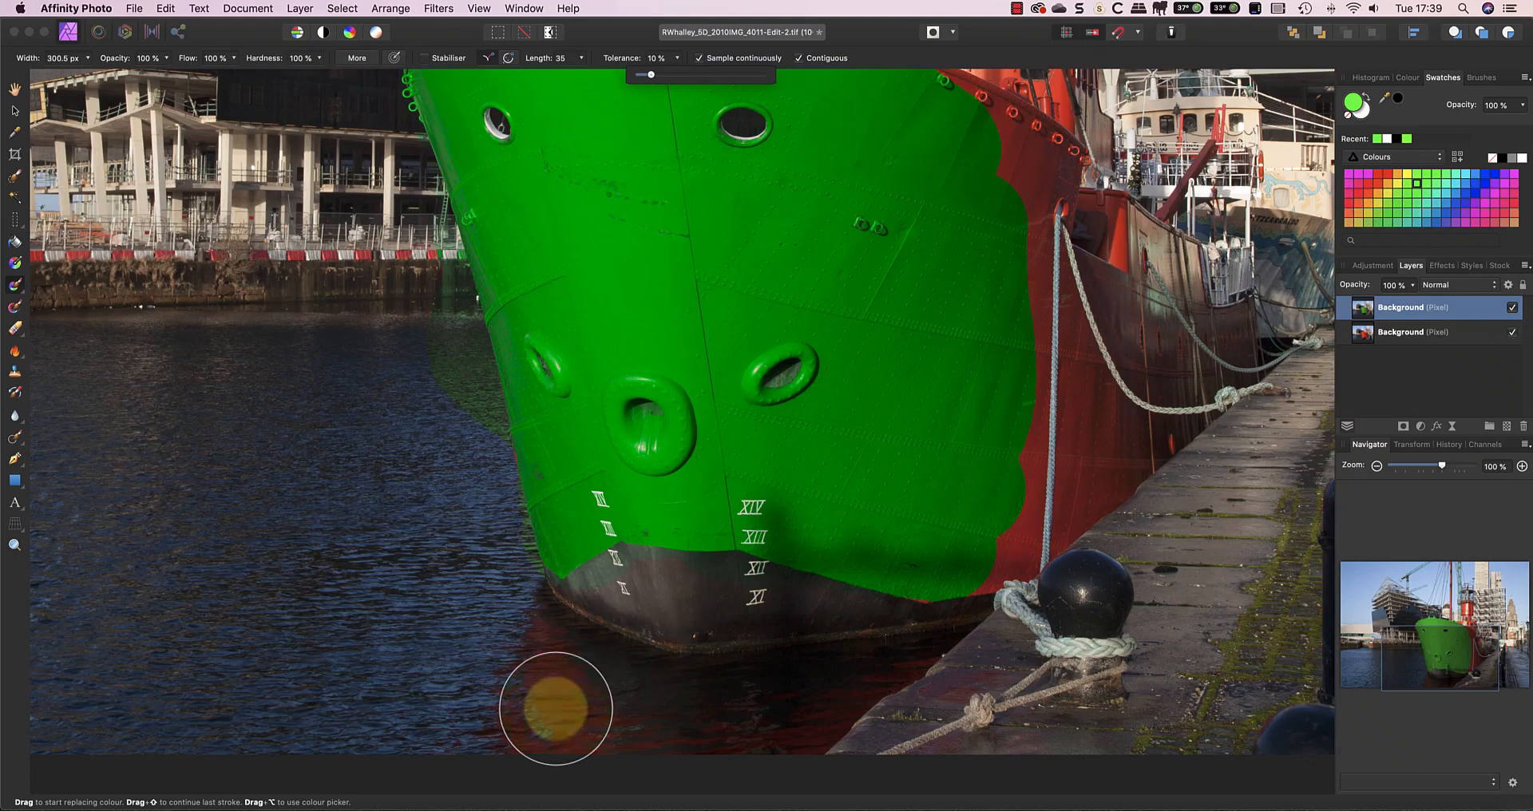
Brush the bow's reflection again with the brush sampling only the first colour touched
drag(556, 707, 592, 535)
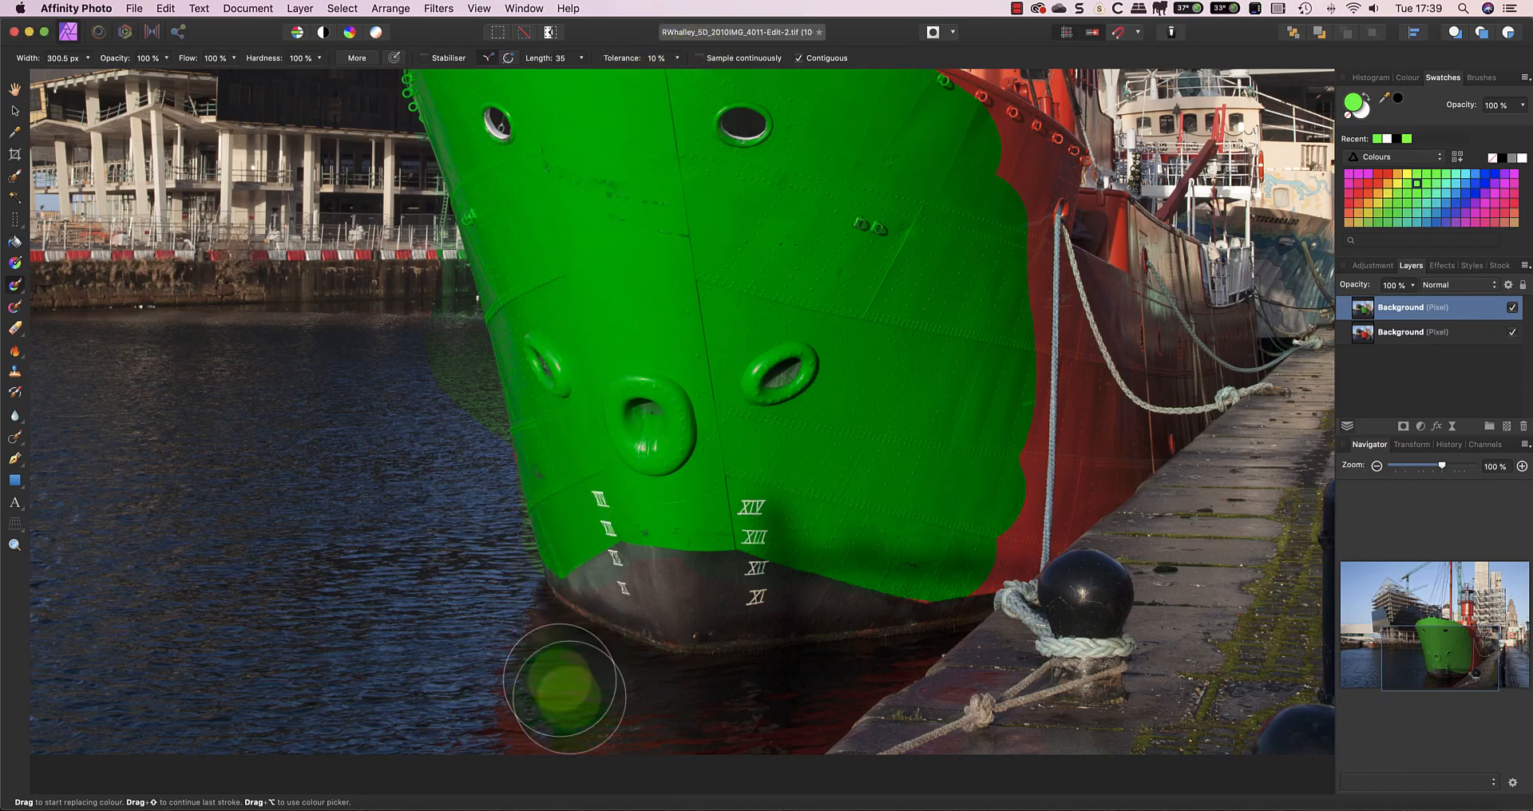
mouse_move(546, 647)
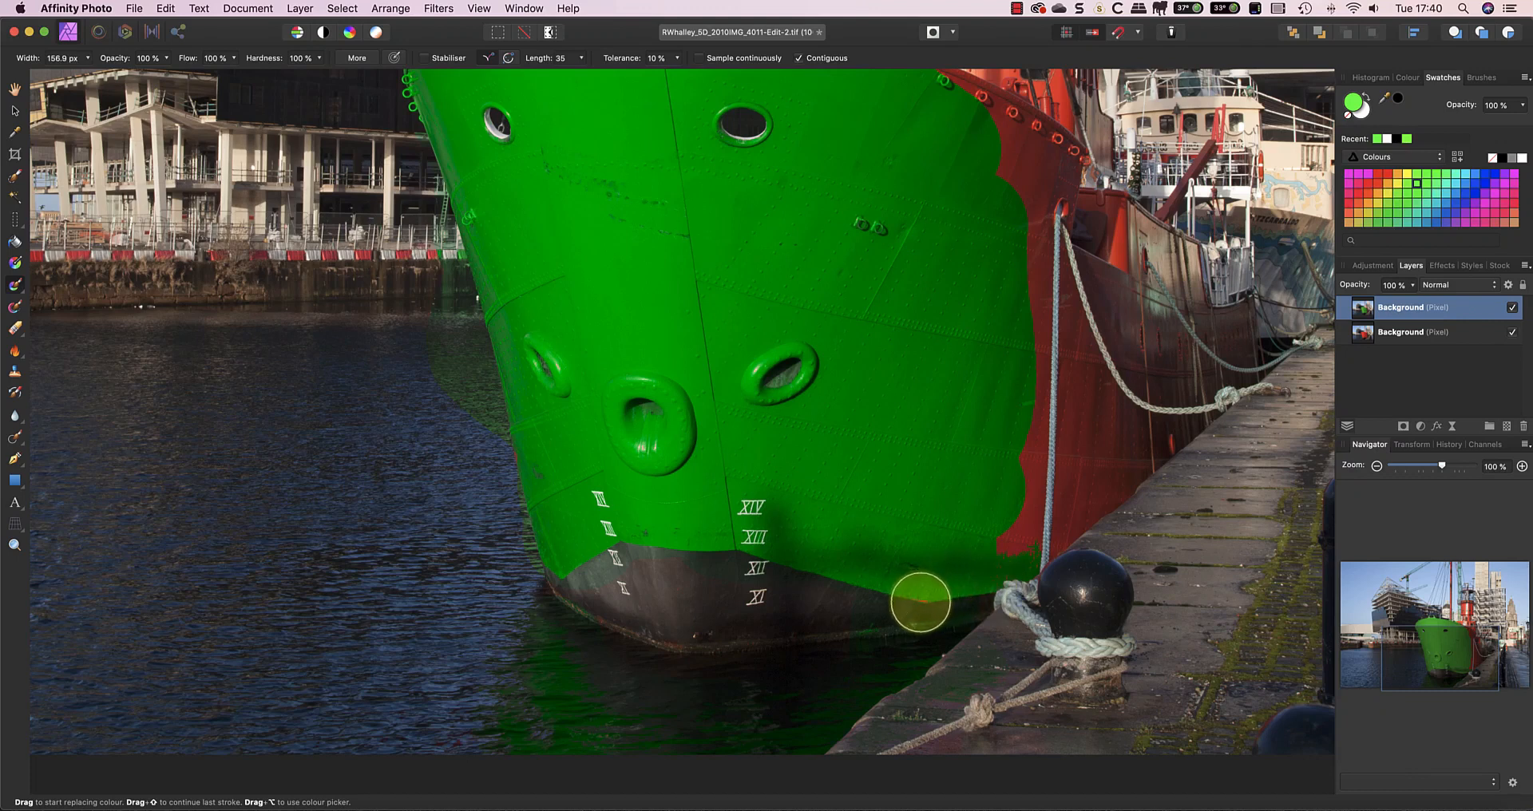
mouse_move(916, 590)
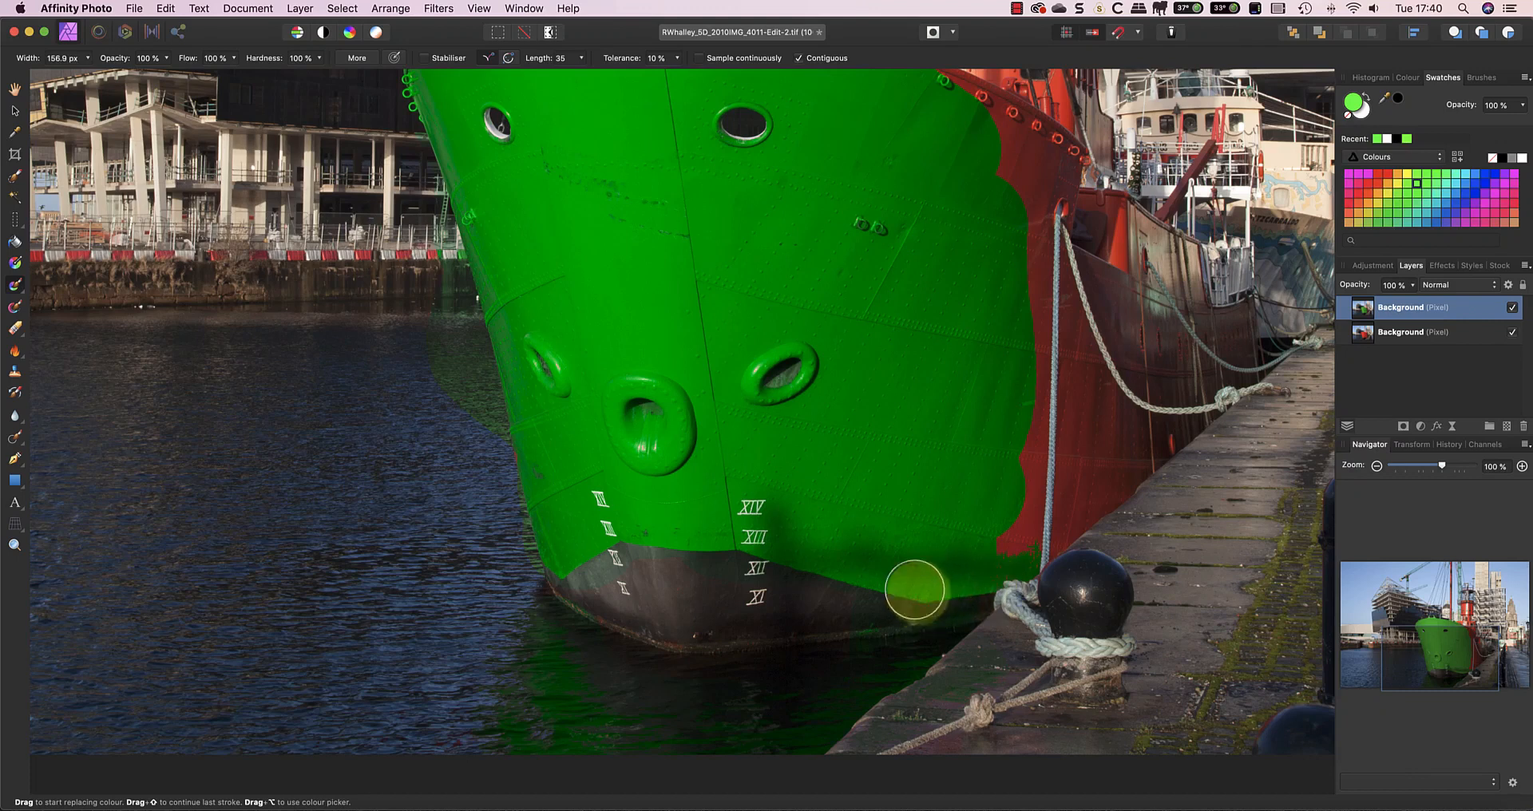
mouse_move(699, 66)
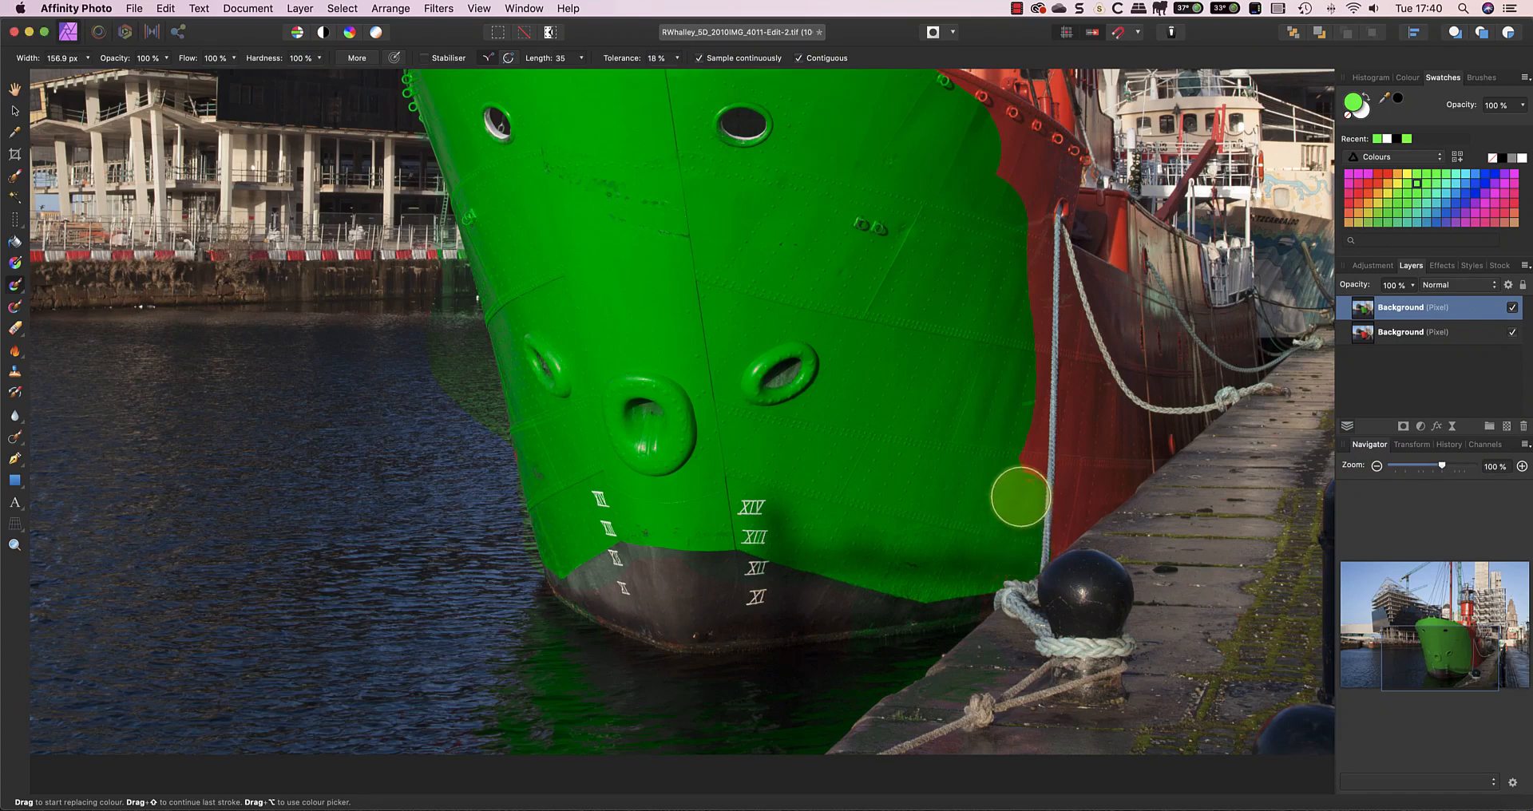
Turn the red hull strip along the quay and beside the rope green at 18% tolerance
drag(1022, 498, 1032, 196)
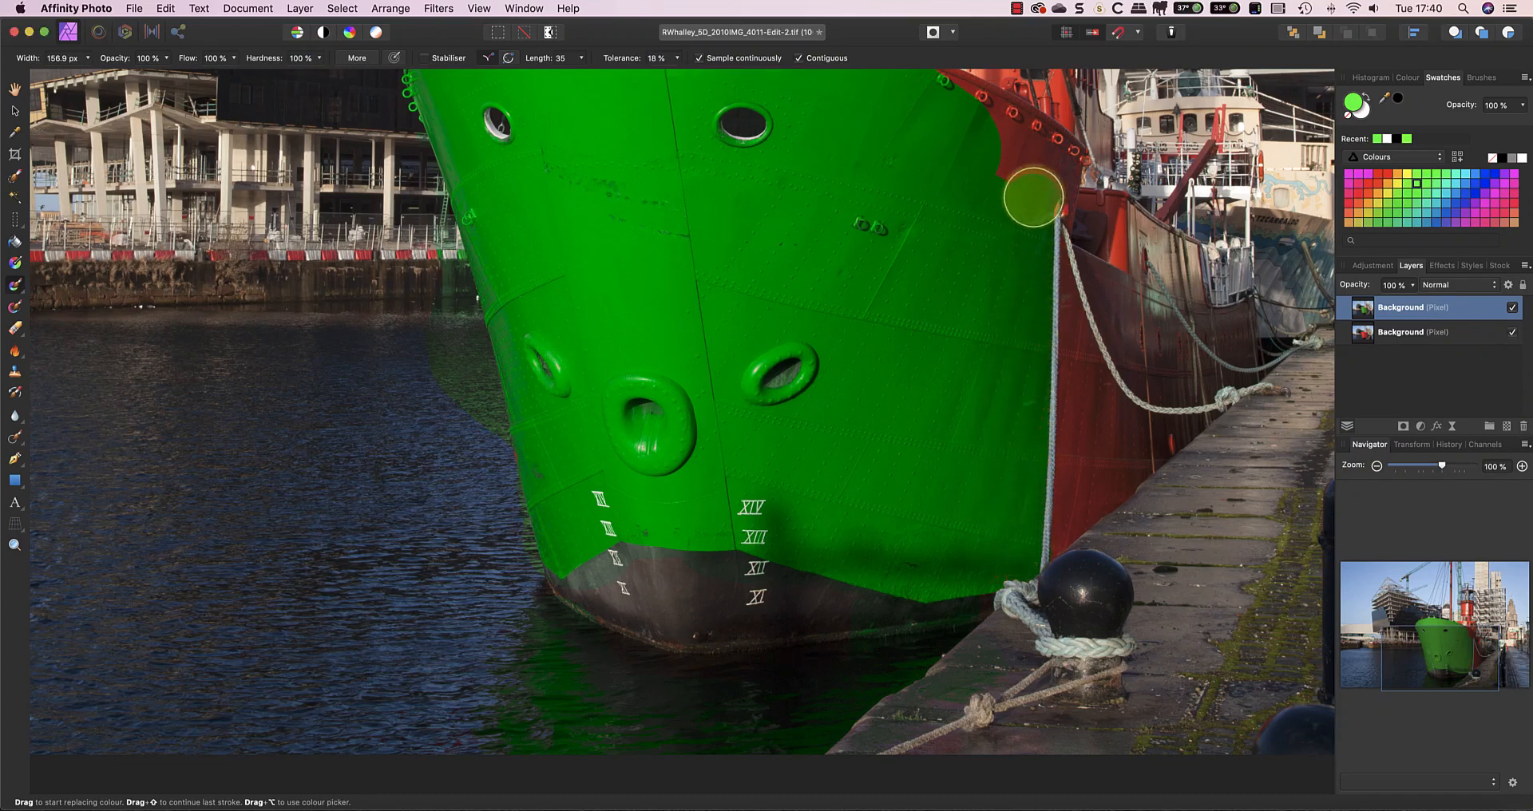
drag(1032, 196, 1070, 518)
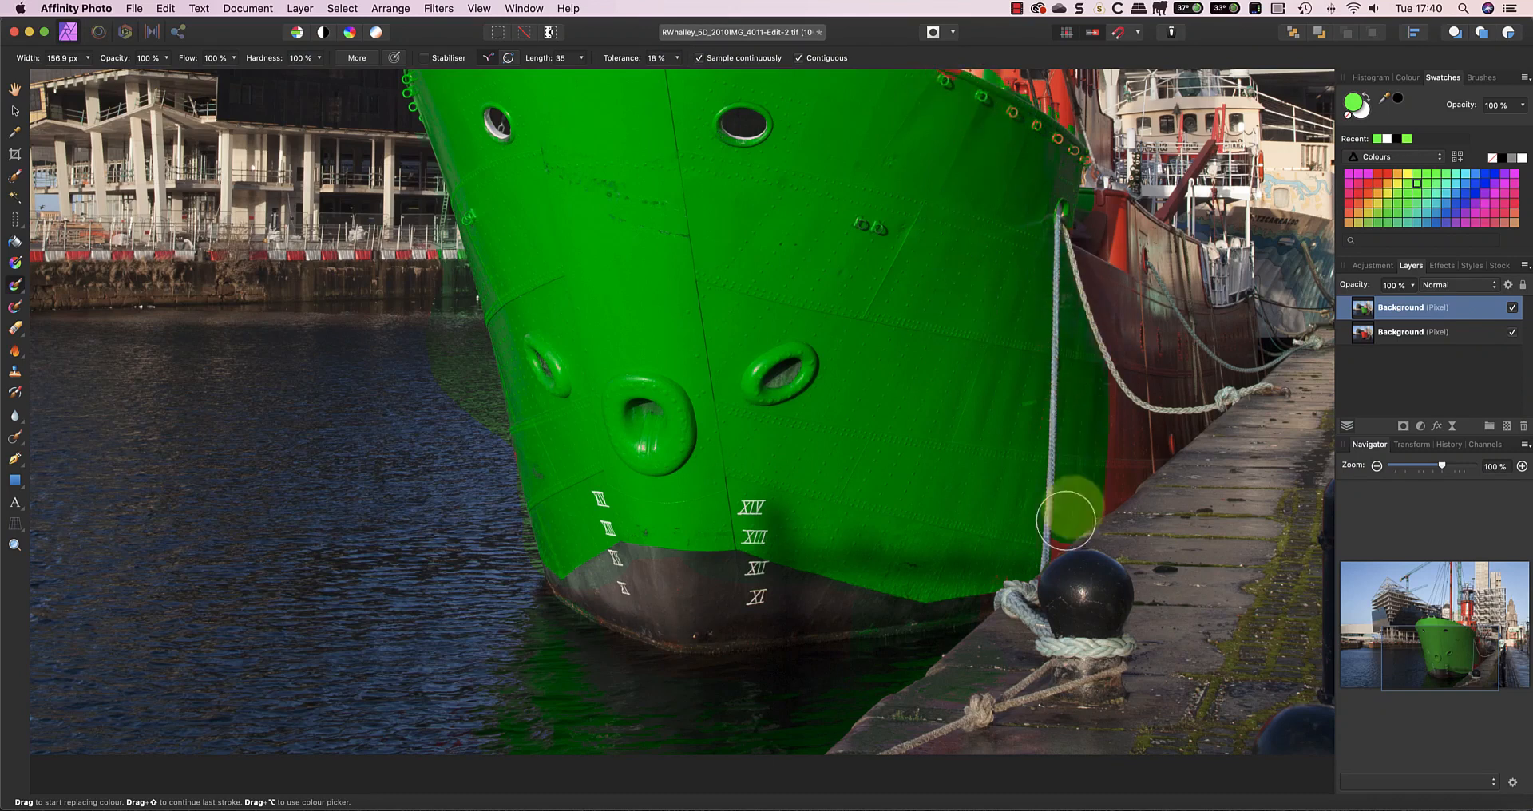
drag(1066, 518, 1130, 230)
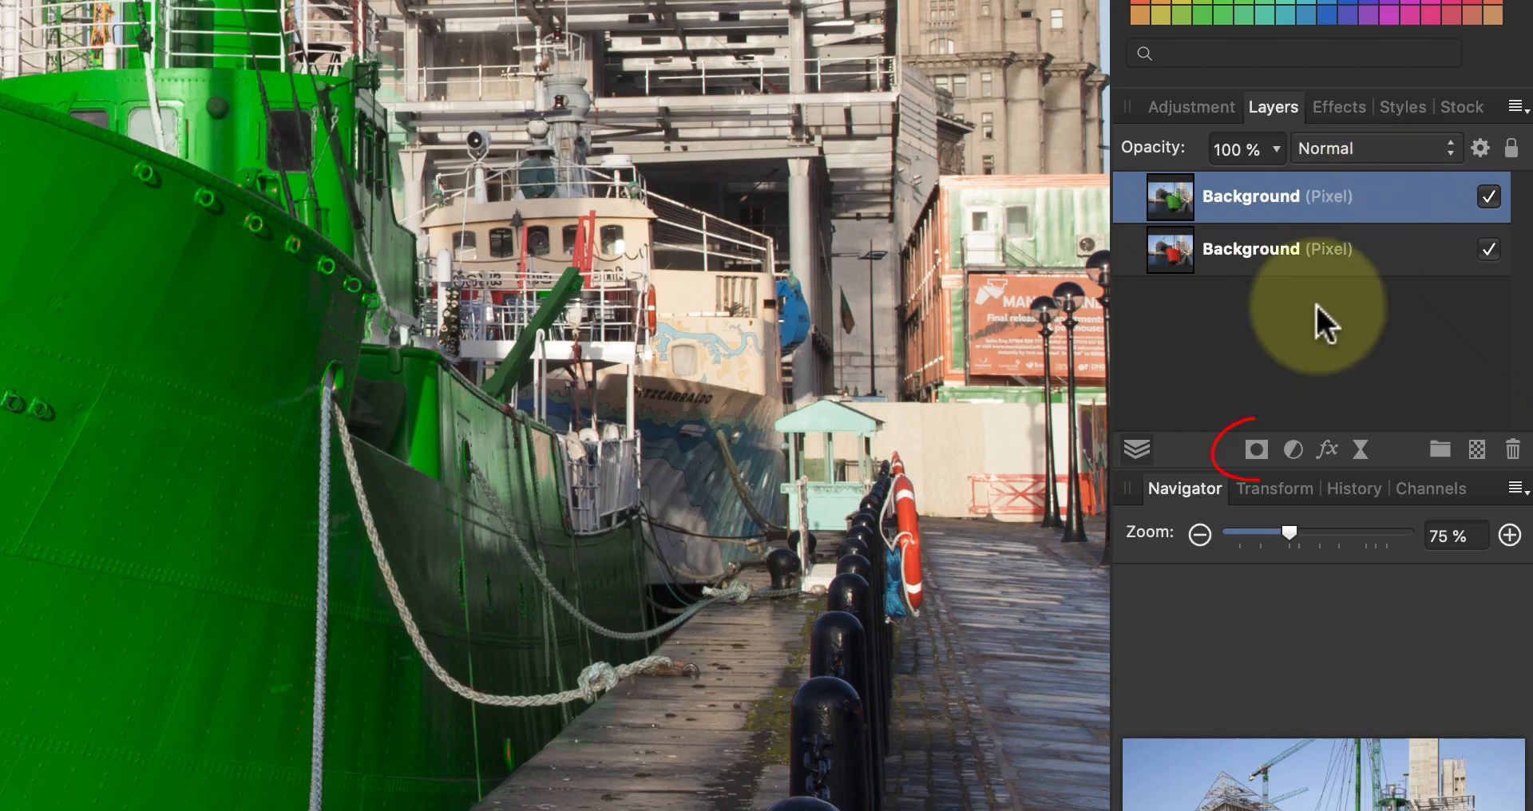
Attach a mask to the green top layer and make it the editing target
click(1257, 450)
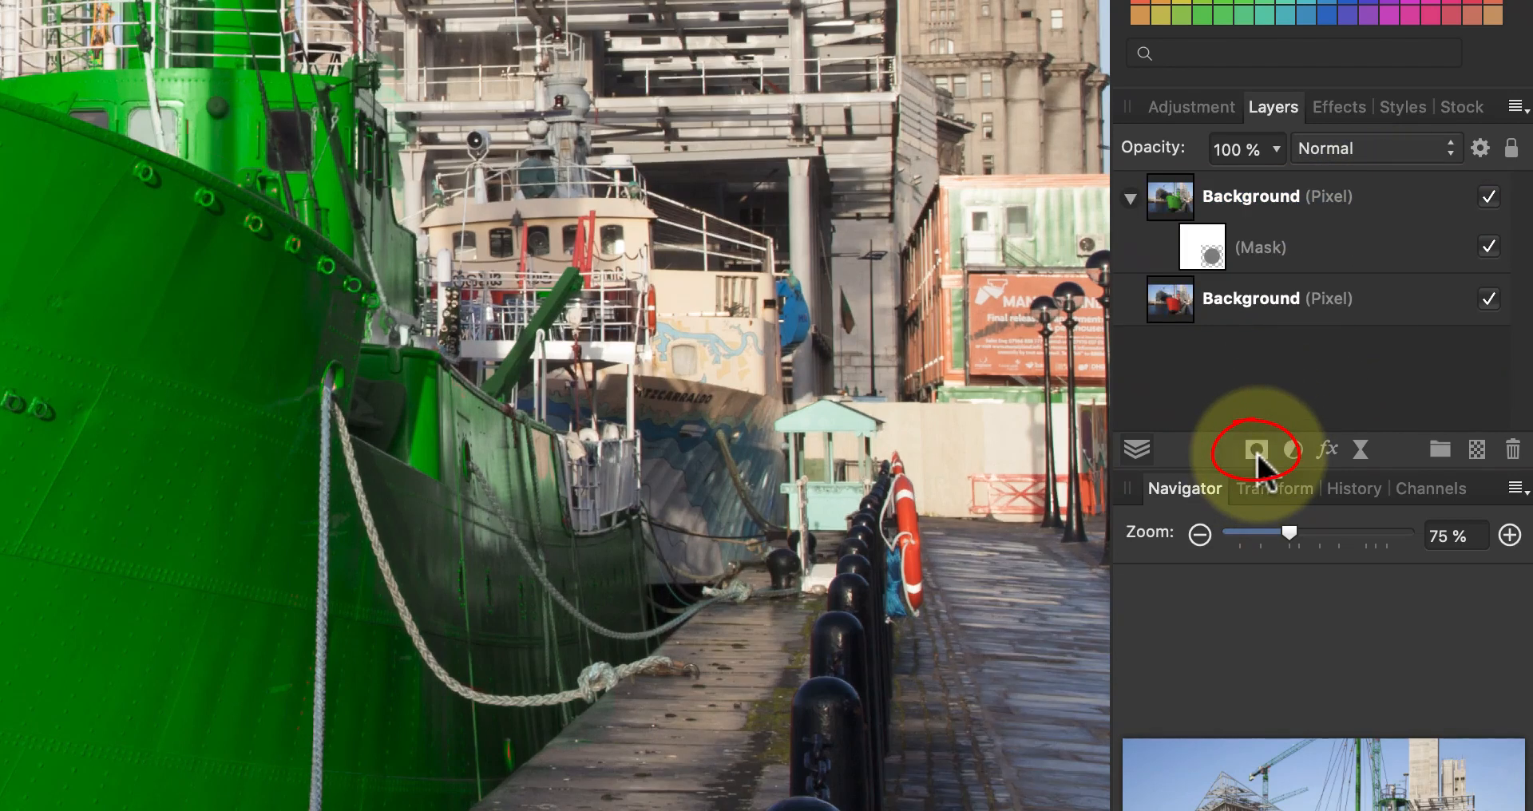
click(1261, 248)
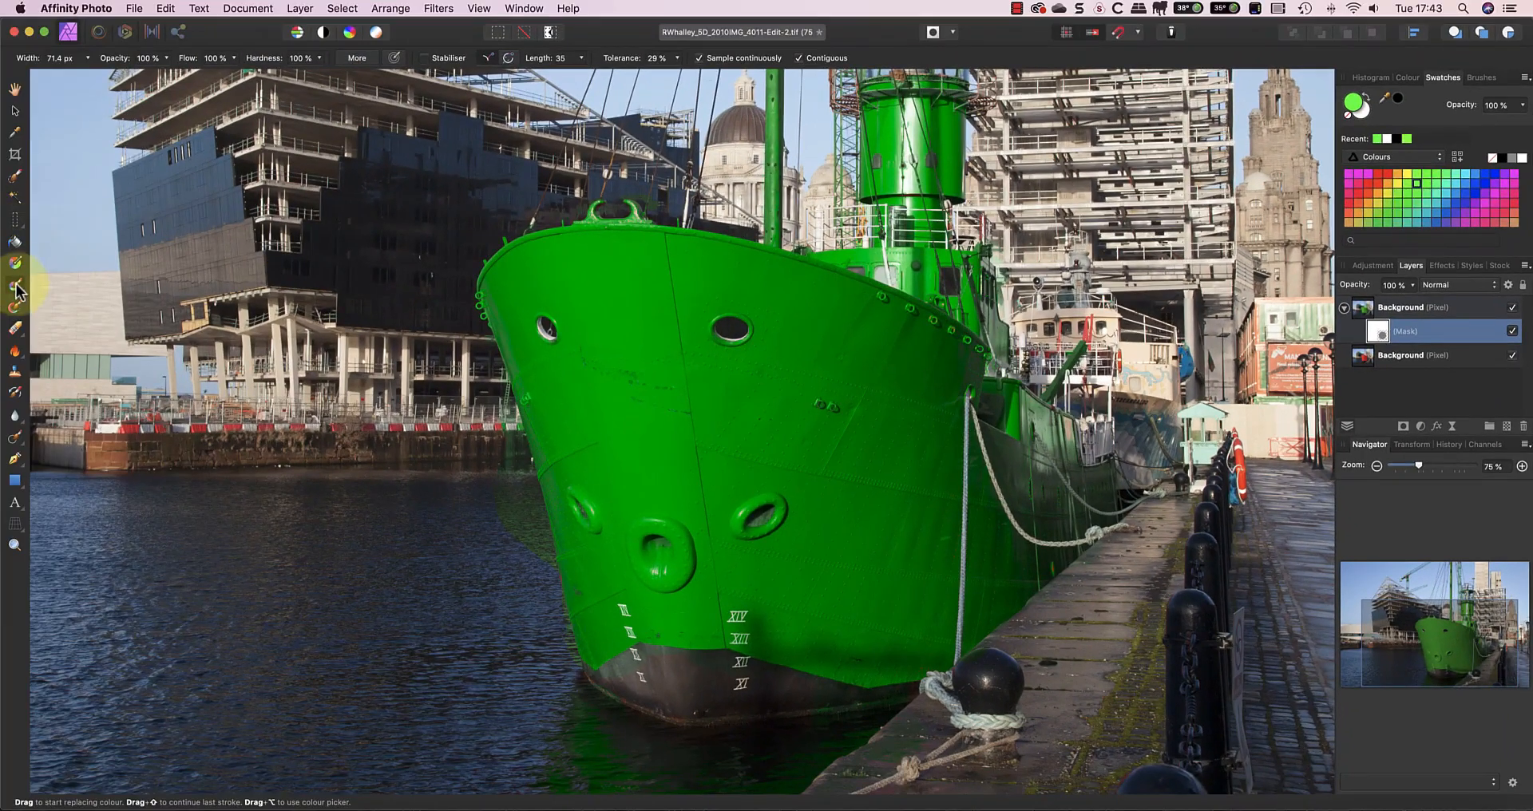
Switch to the ordinary Paint Brush Tool with black and zoom in on the bow
click(16, 284)
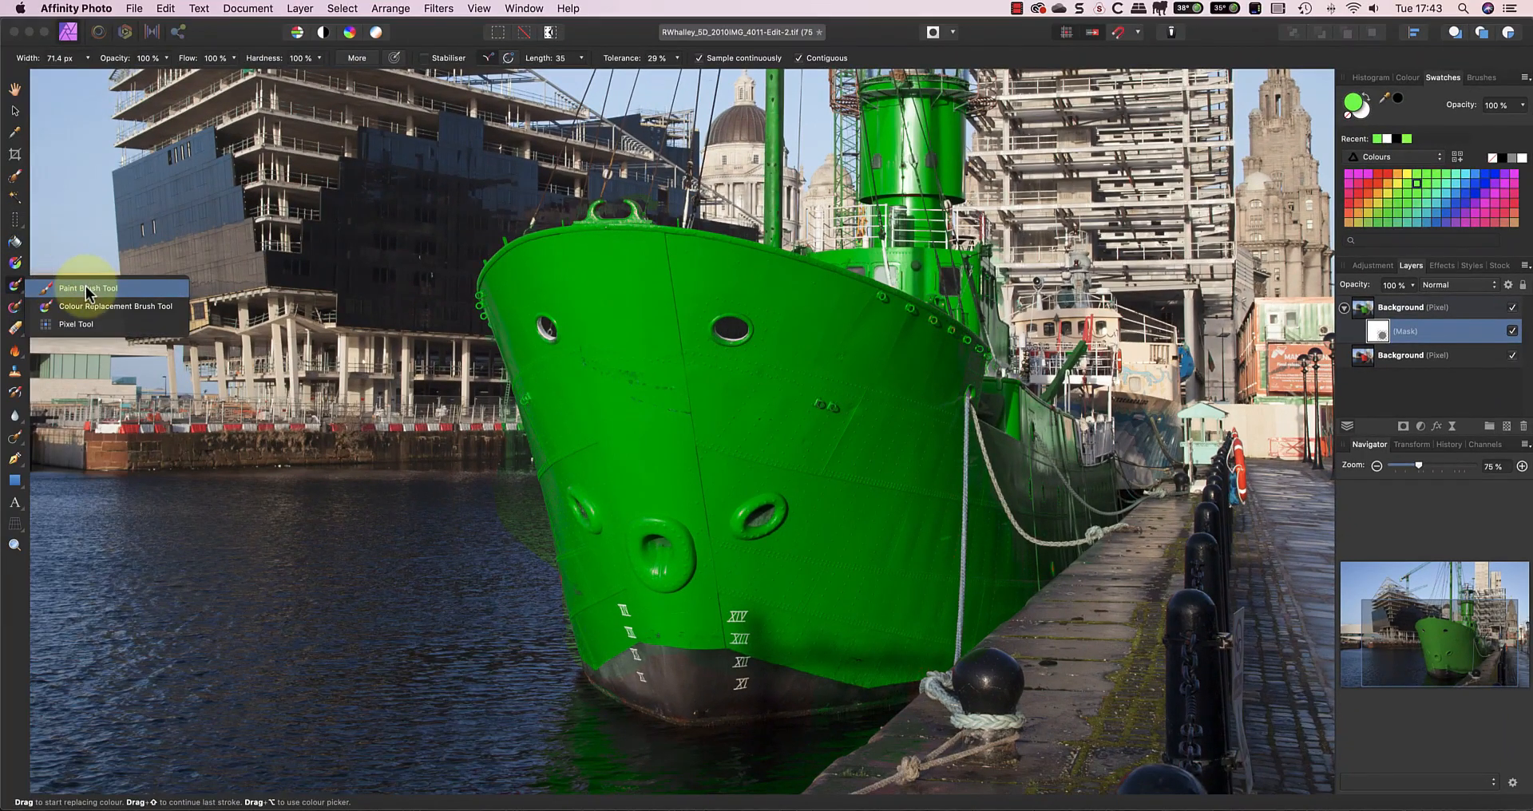
click(88, 288)
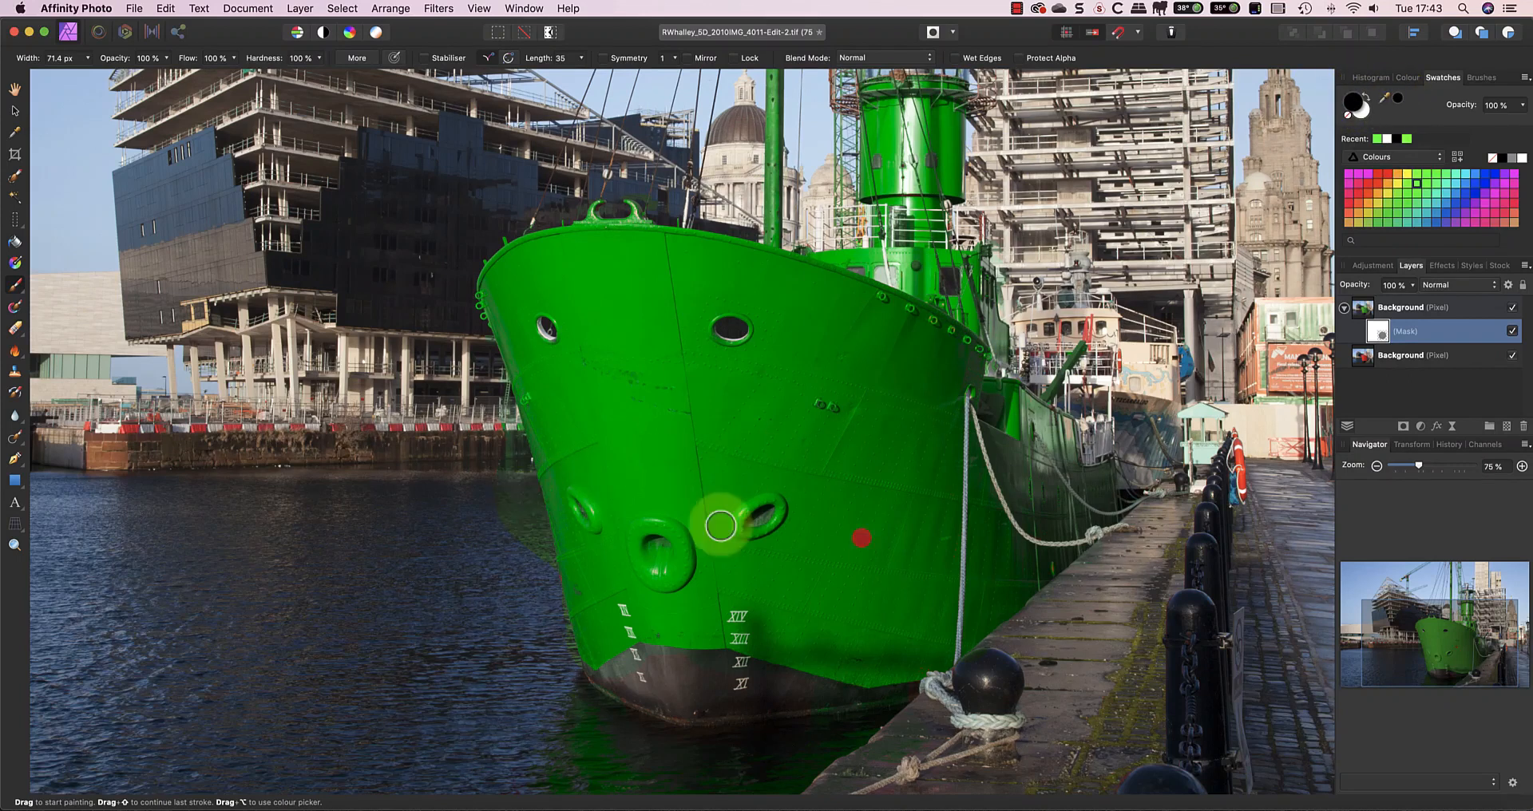
click(1522, 467)
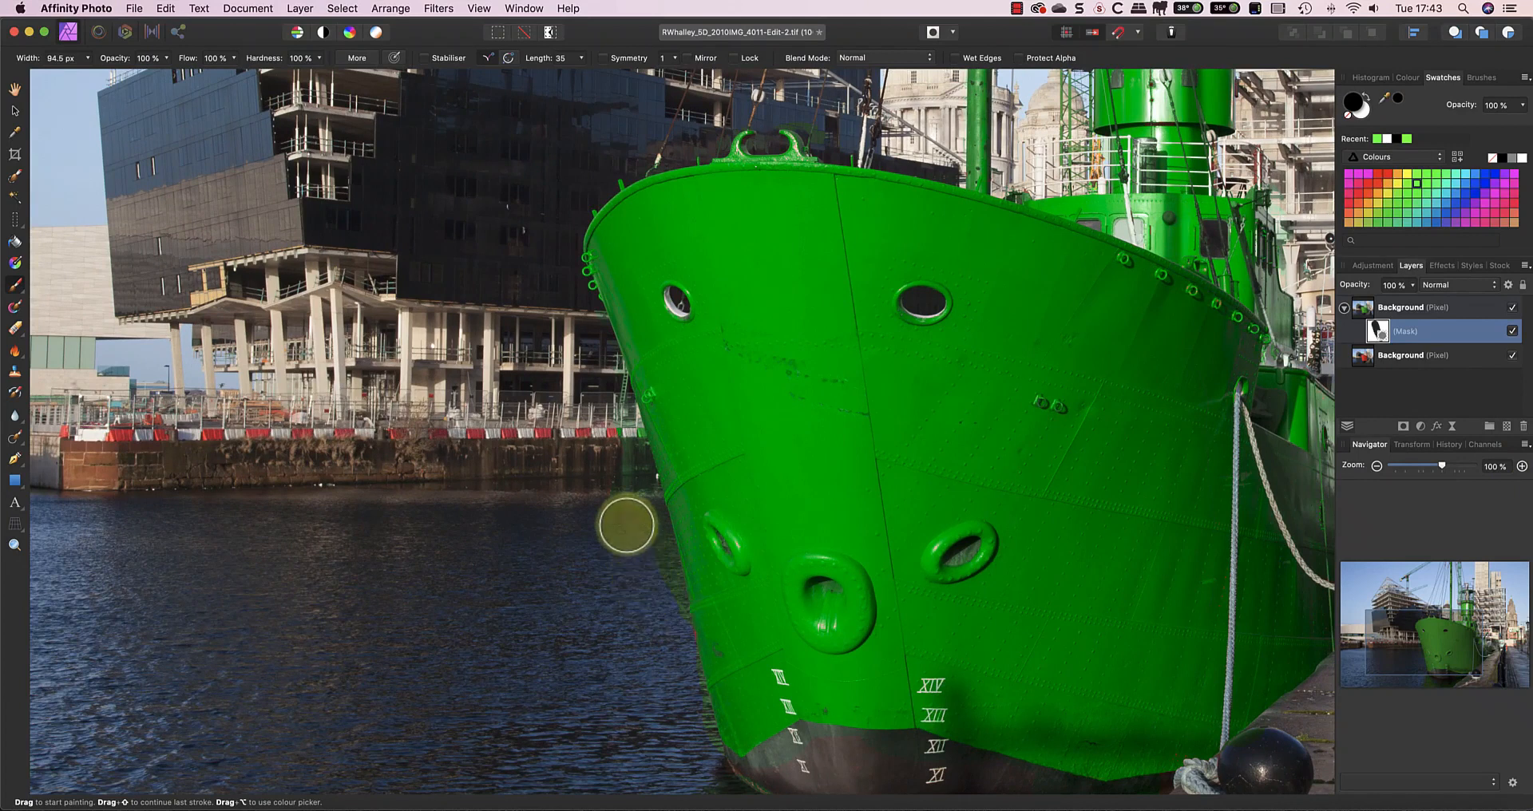
mouse_move(631, 449)
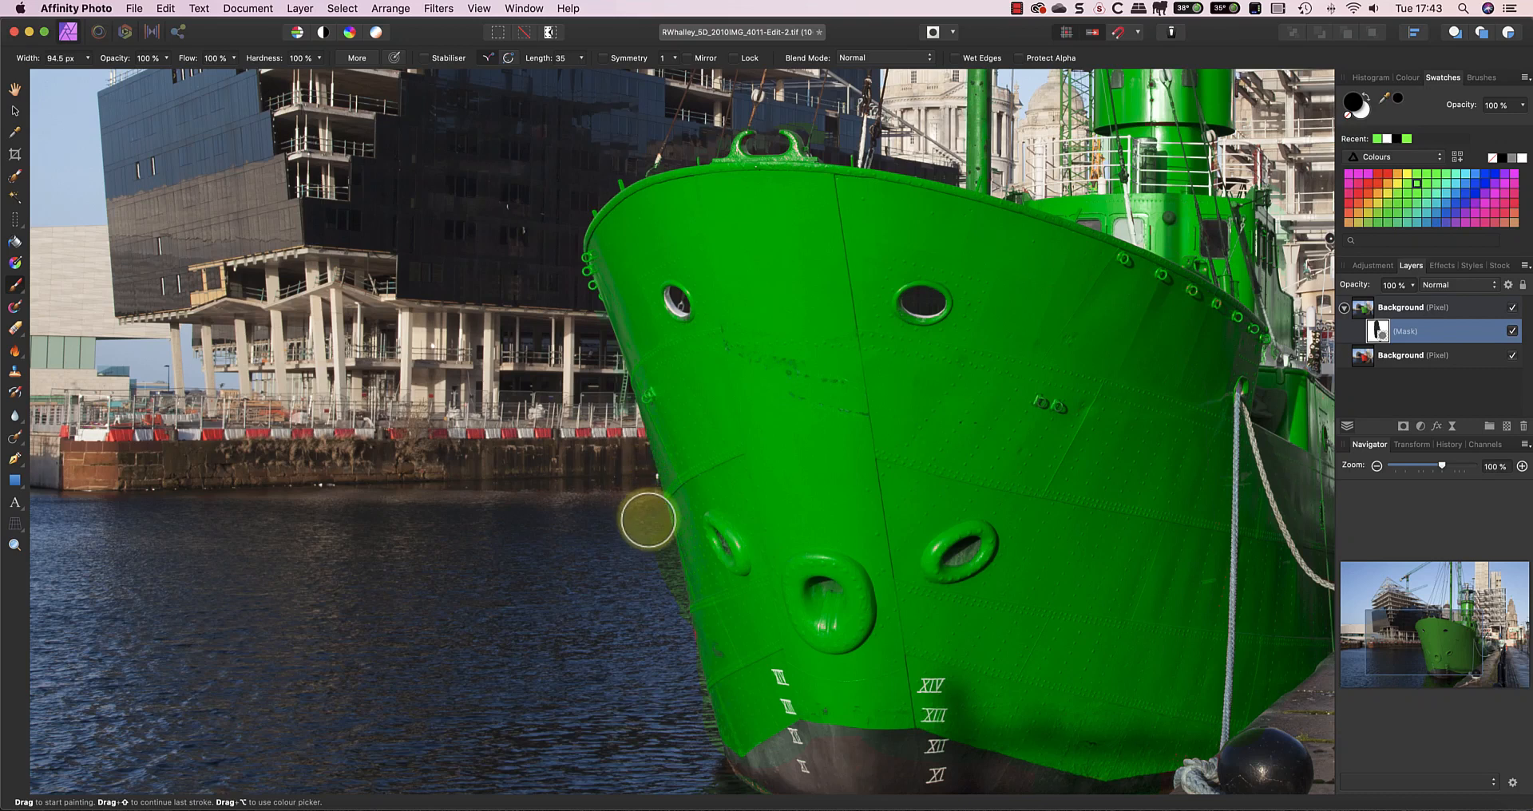
Paint black on the mask to hide the green spill on the water along the bow's edge
drag(648, 518, 694, 599)
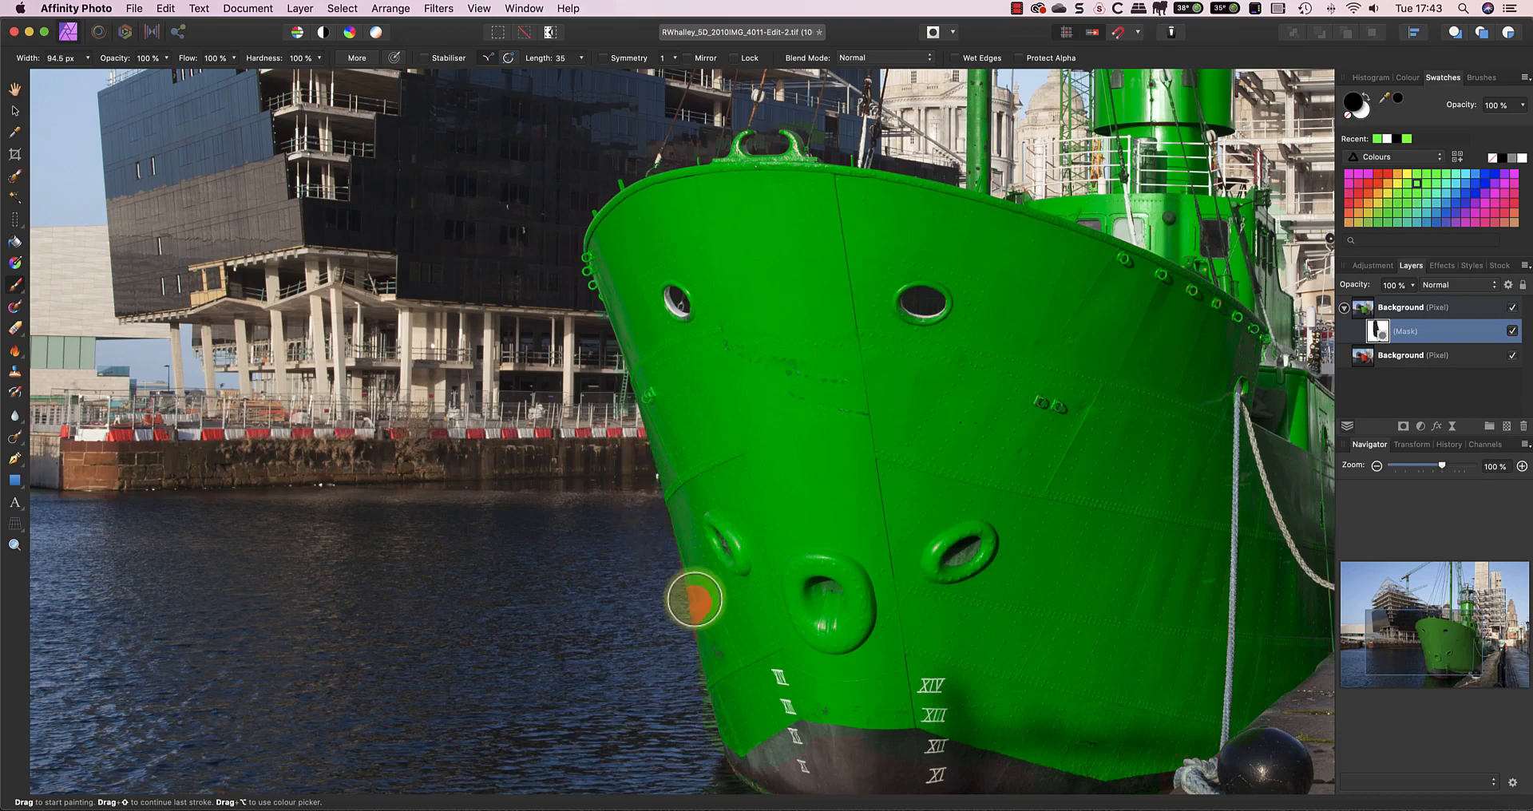
drag(693, 598, 753, 594)
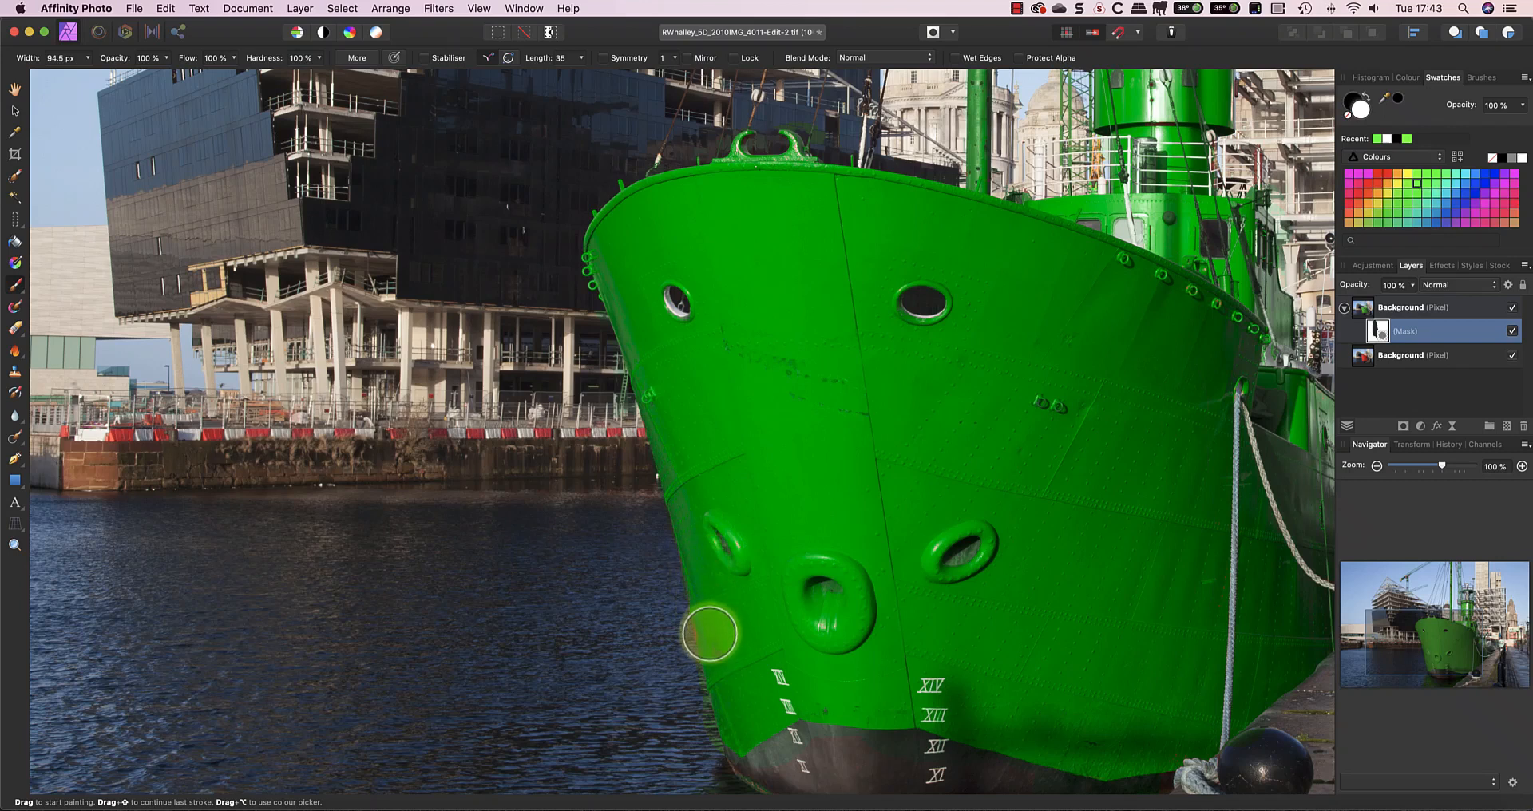
drag(709, 636, 831, 572)
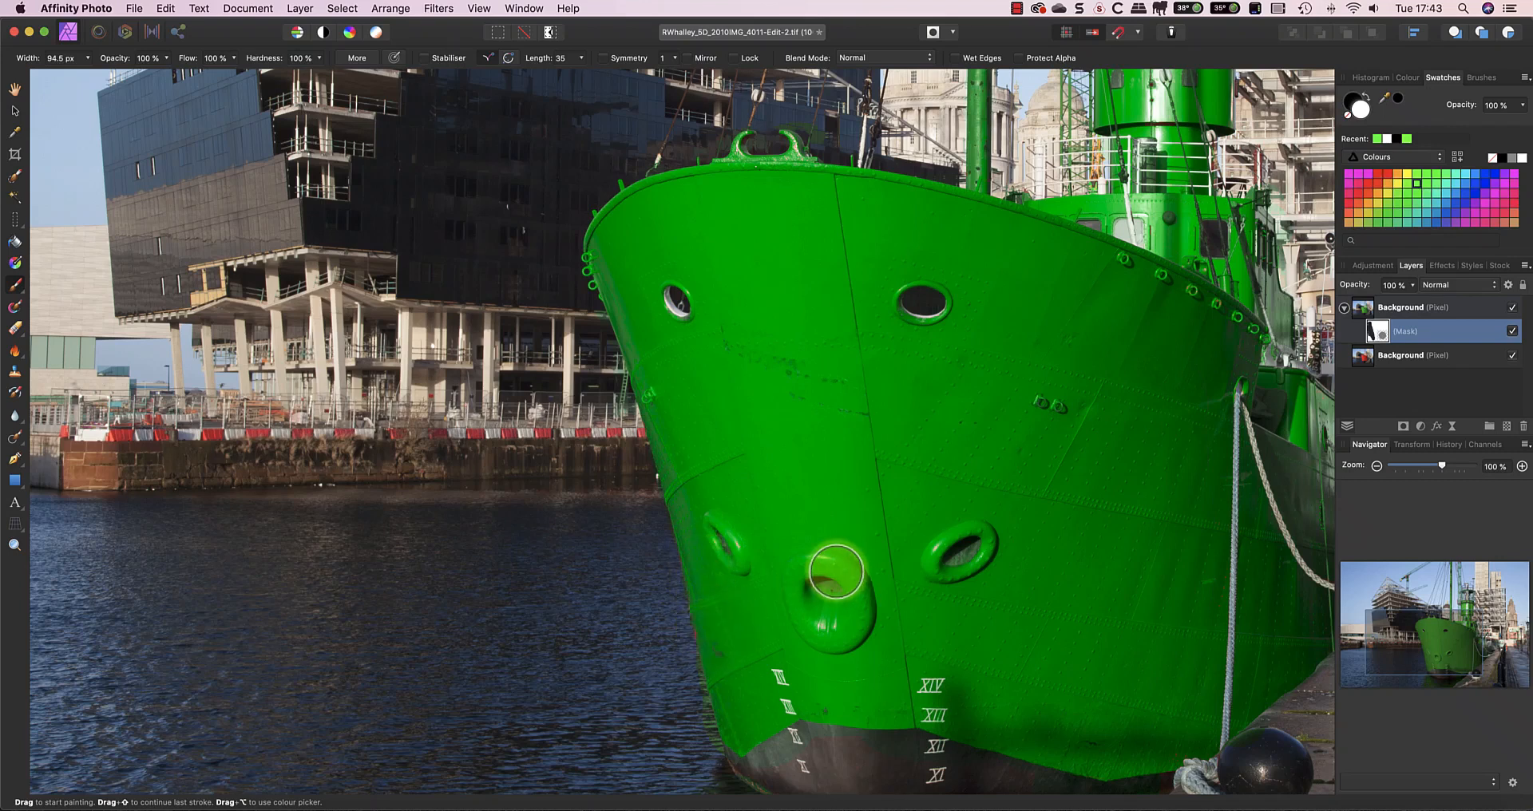